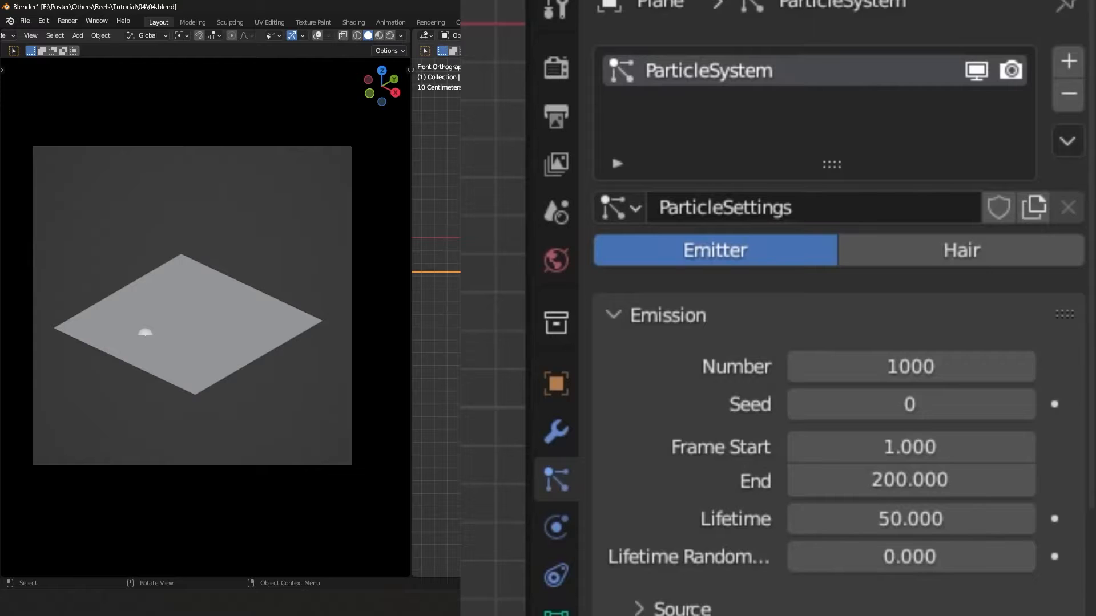
{"action": "mouse_move", "coordinate": [714, 250]}
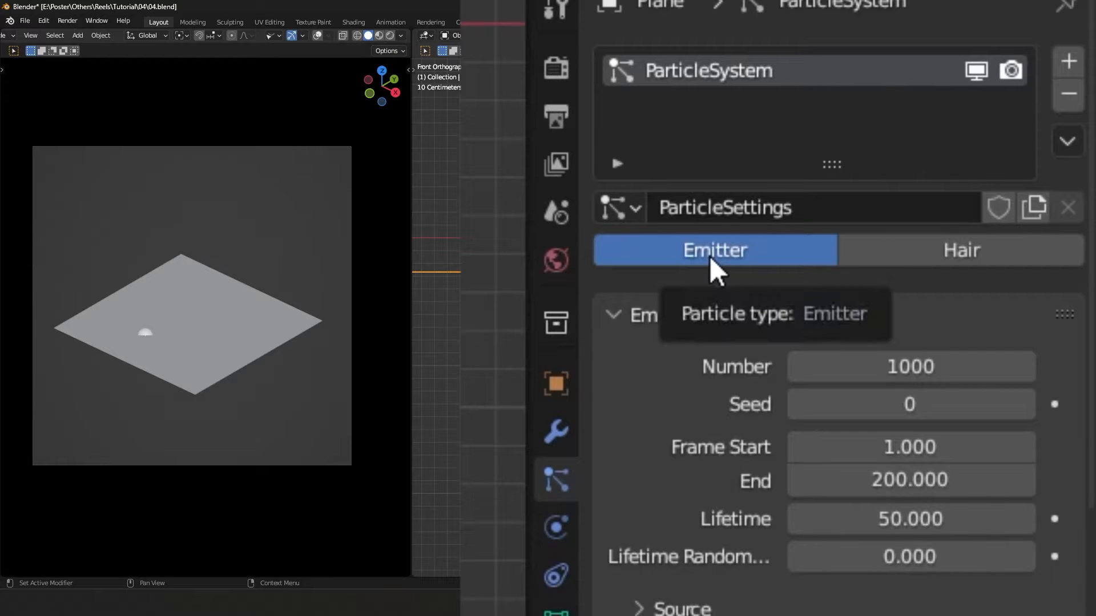
Switch the plane's particles to Hair, growing 1000 strands 0.78 m long
{"action": "left_click", "coordinate": [964, 250]}
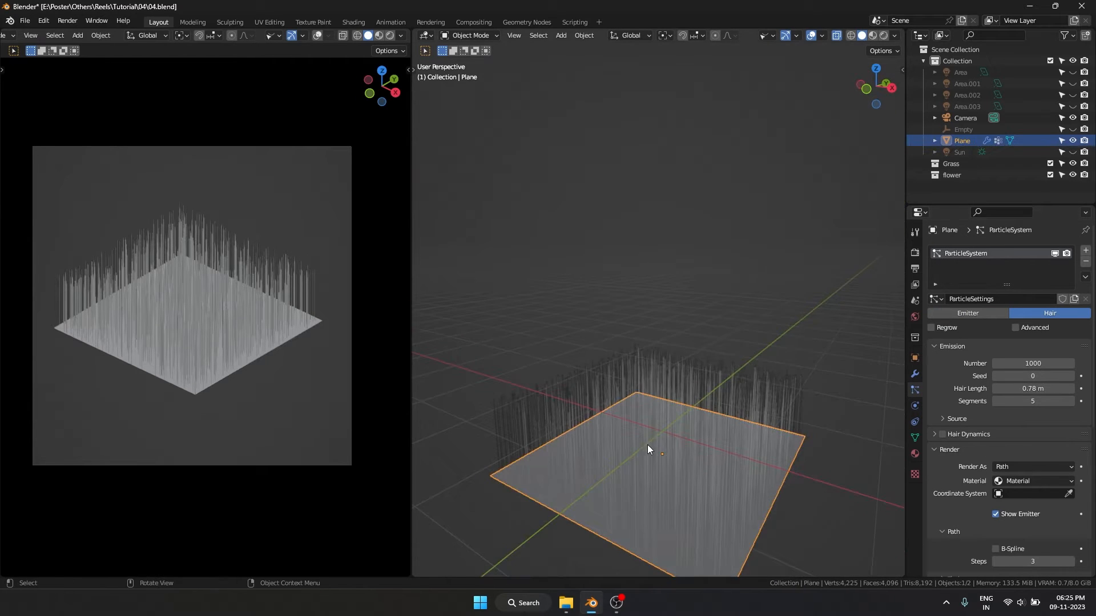
{"action": "left_click_drag", "start_coordinate": [648, 447], "coordinate": [596, 463]}
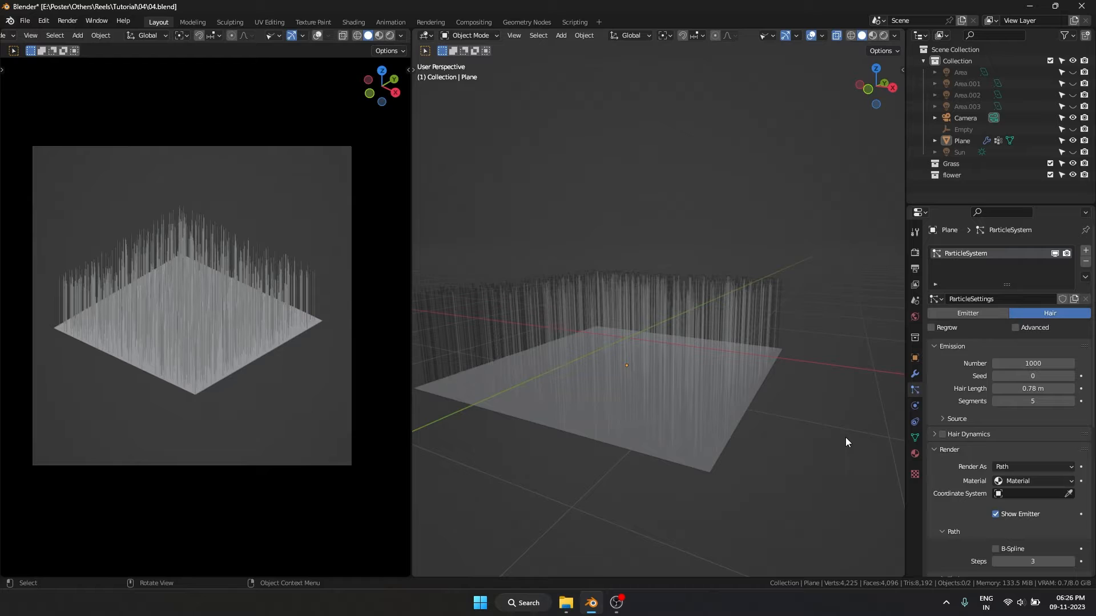
{"action": "mouse_move", "coordinate": [729, 501]}
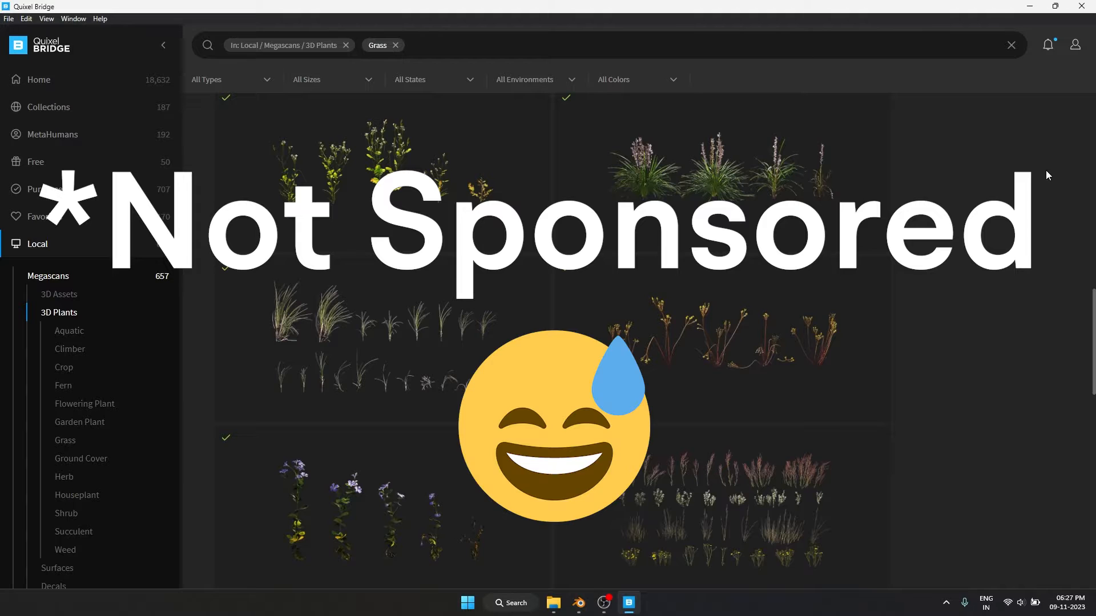
Scroll through the local Megascans 3D Plants results filtered for grass
{"action": "scroll", "scroll_direction": "down", "scroll_amount": 3}
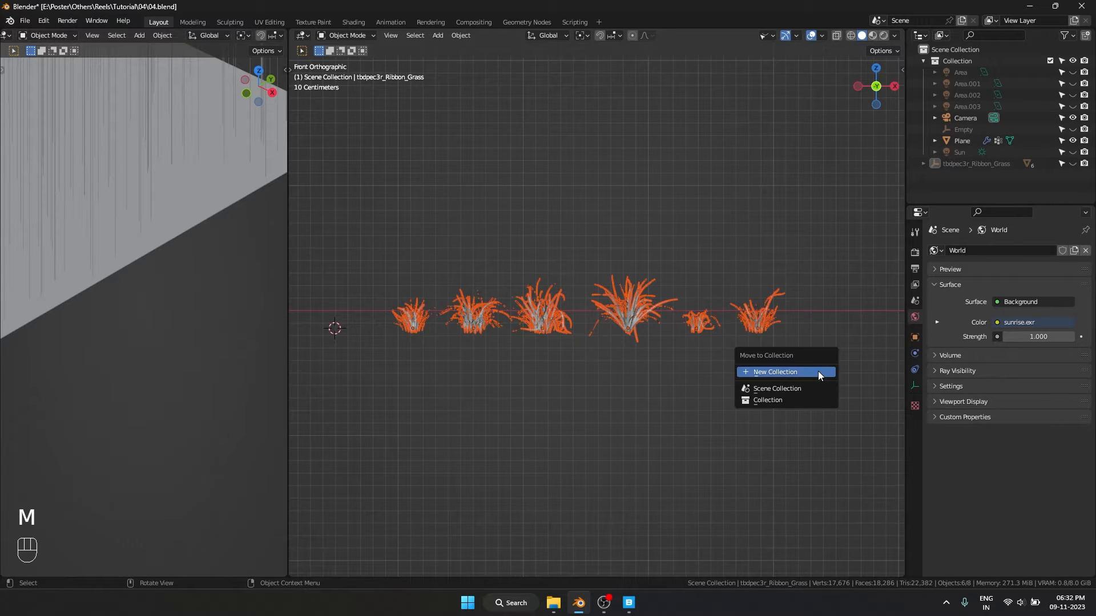
Move the six imported grass clumps into a new collection named Grass
{"action": "left_click", "coordinate": [785, 372]}
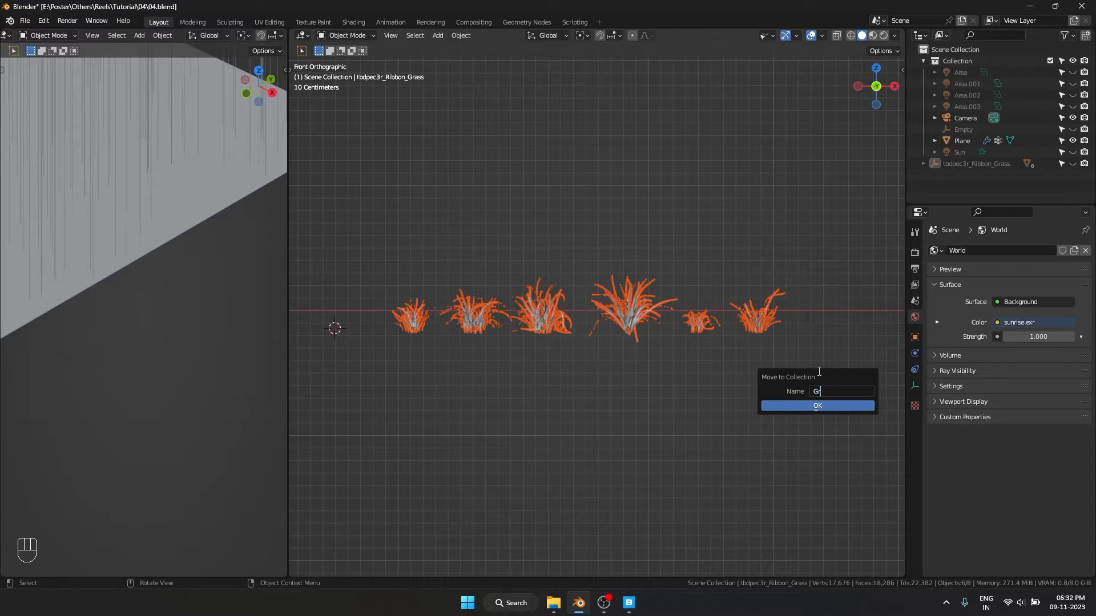
{"action": "left_click", "coordinate": [818, 406]}
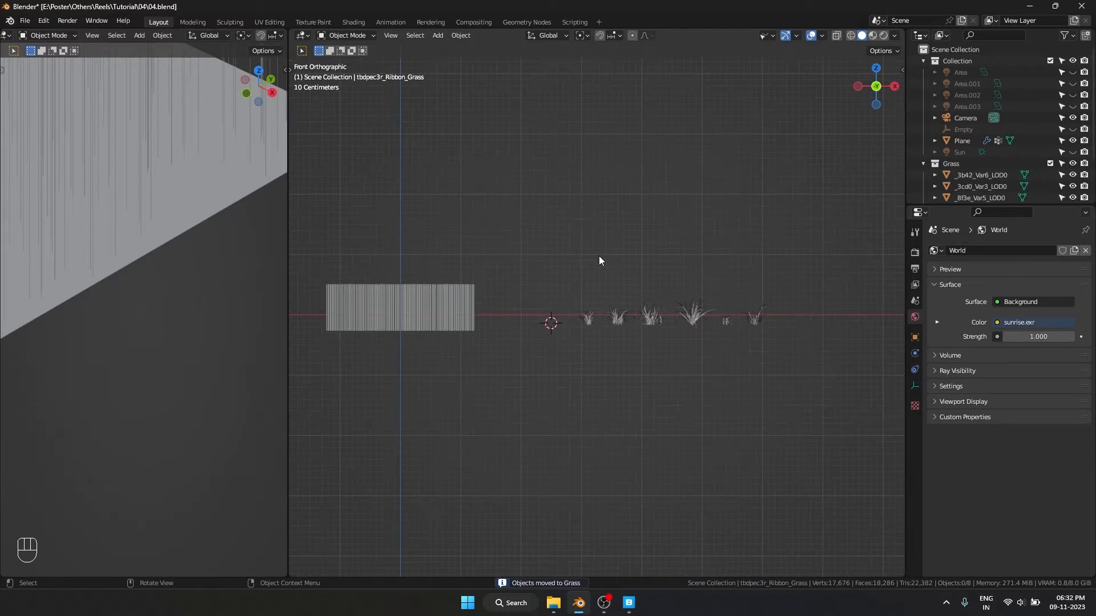
{"action": "mouse_move", "coordinate": [190, 191]}
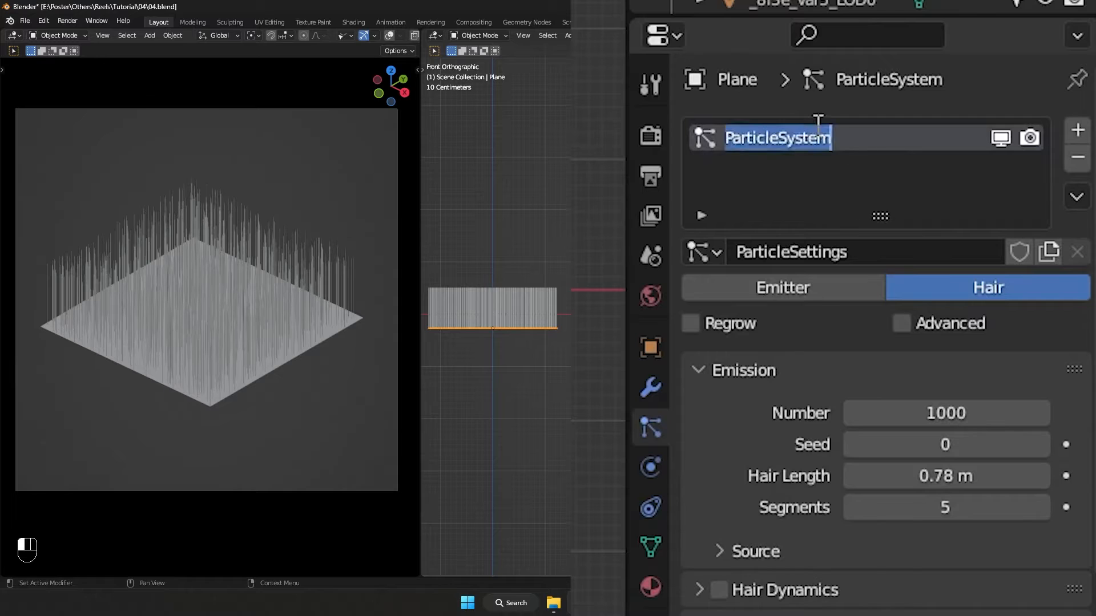
Rename the particle system to Grass and render hairs as _8f3e_Var5_LOD0 object instances
{"action": "type", "text": "Grass"}
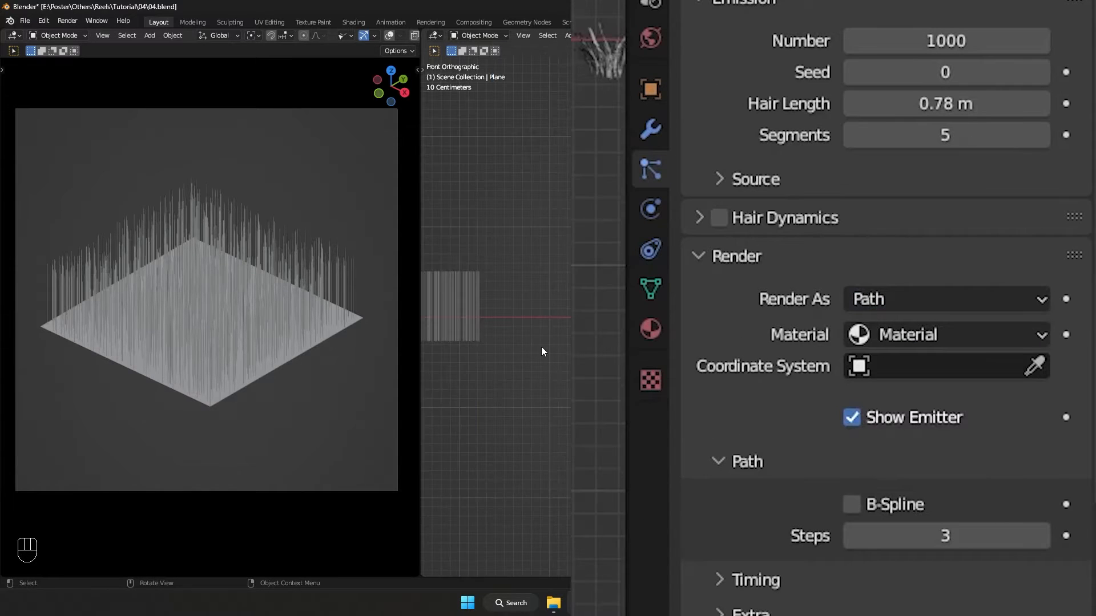
{"action": "left_click", "coordinate": [946, 299]}
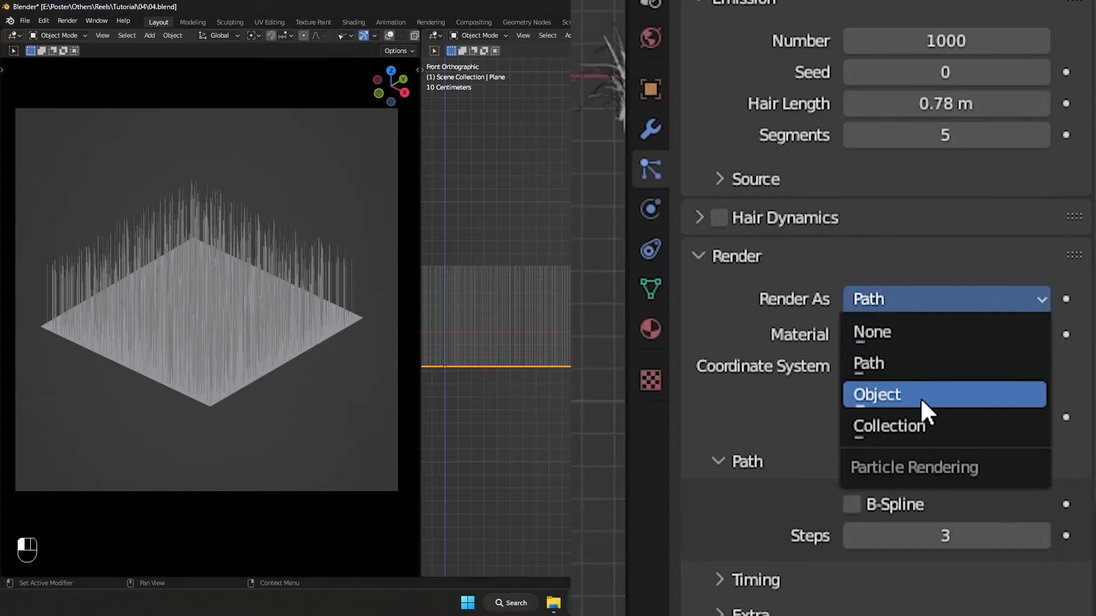
{"action": "left_click", "coordinate": [877, 394]}
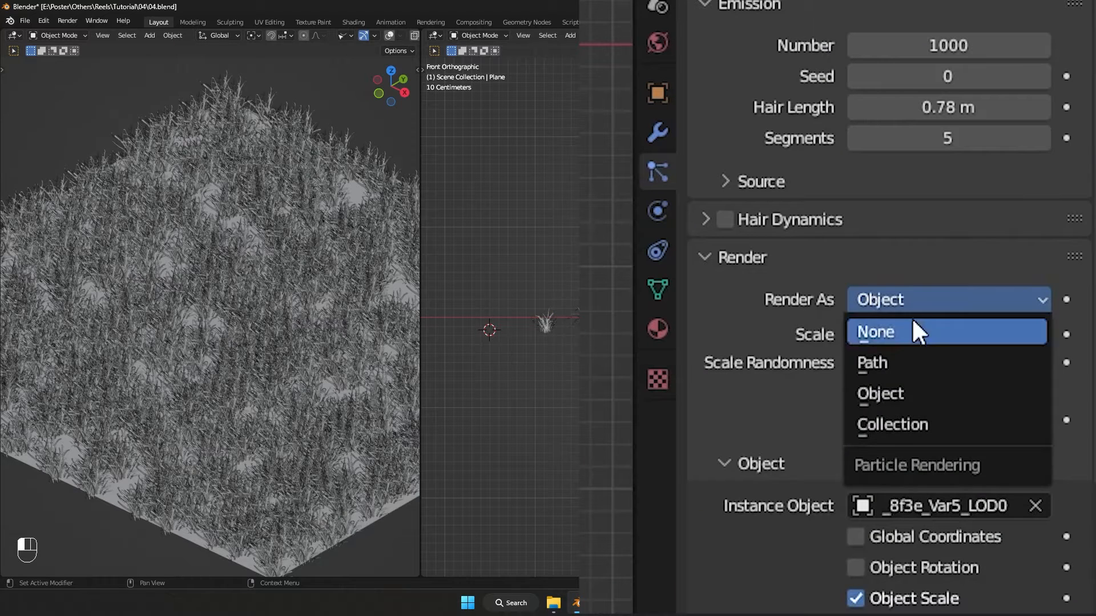
Render hairs from the Grass collection with Pick Random, scale 0.33 and 3000 particles
{"action": "left_click", "coordinate": [892, 425]}
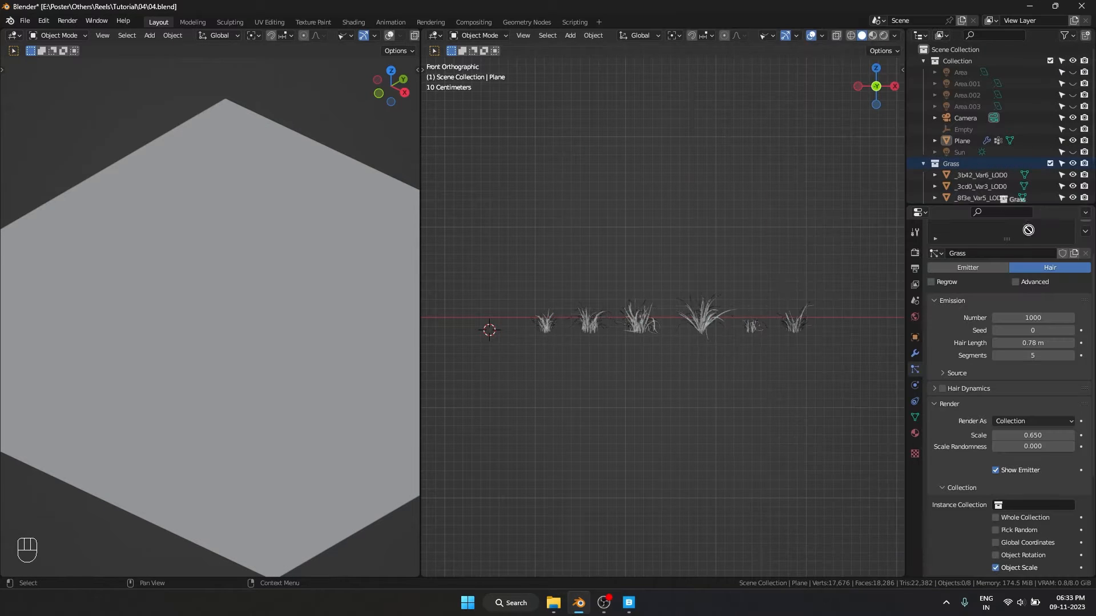
{"action": "left_click", "coordinate": [1034, 505]}
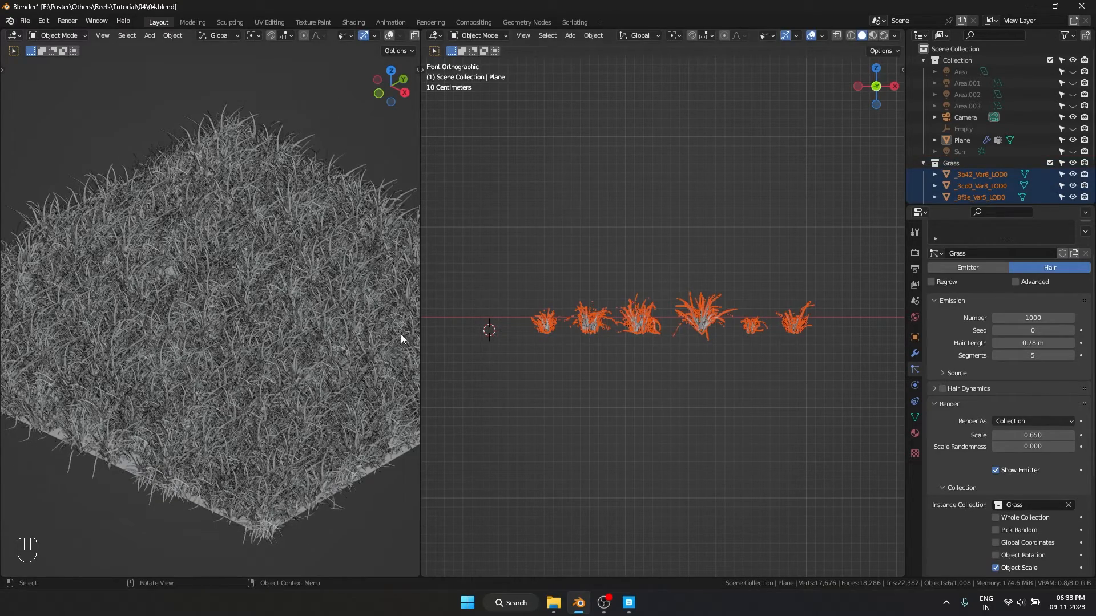
{"action": "left_click", "coordinate": [994, 530]}
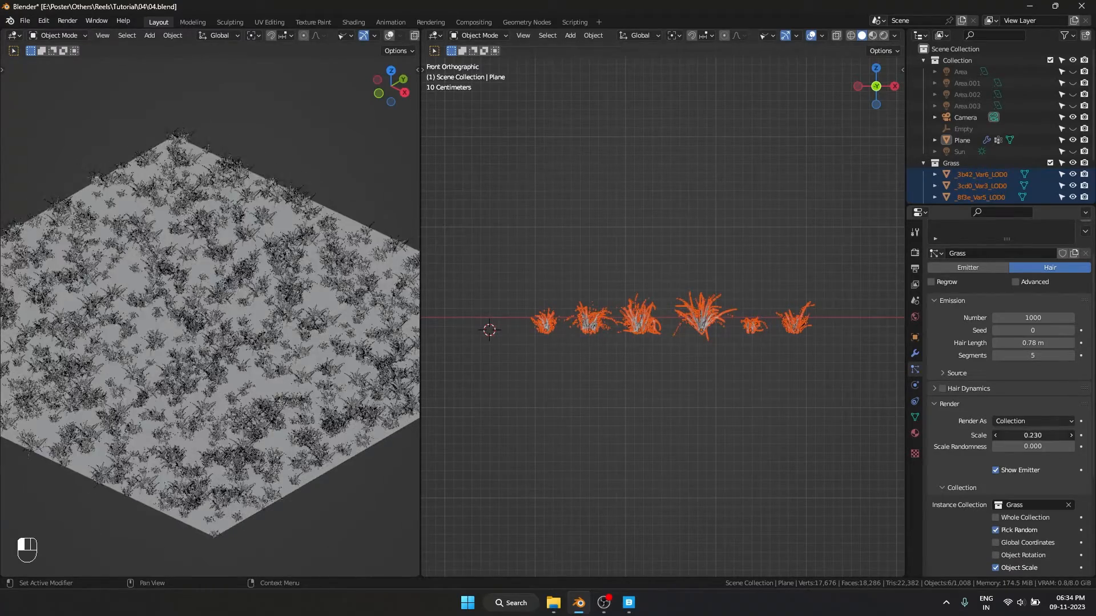
{"action": "left_click_drag", "start_coordinate": [1032, 436], "coordinate": [1048, 435]}
{"action": "type", "text": "20"}
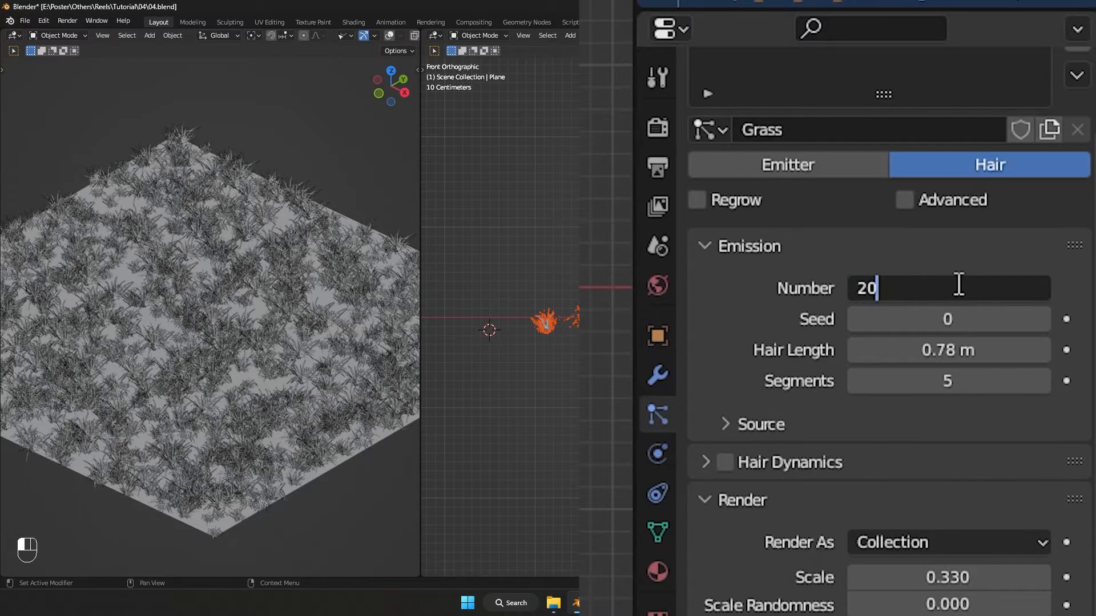
{"action": "type", "text": "3000"}
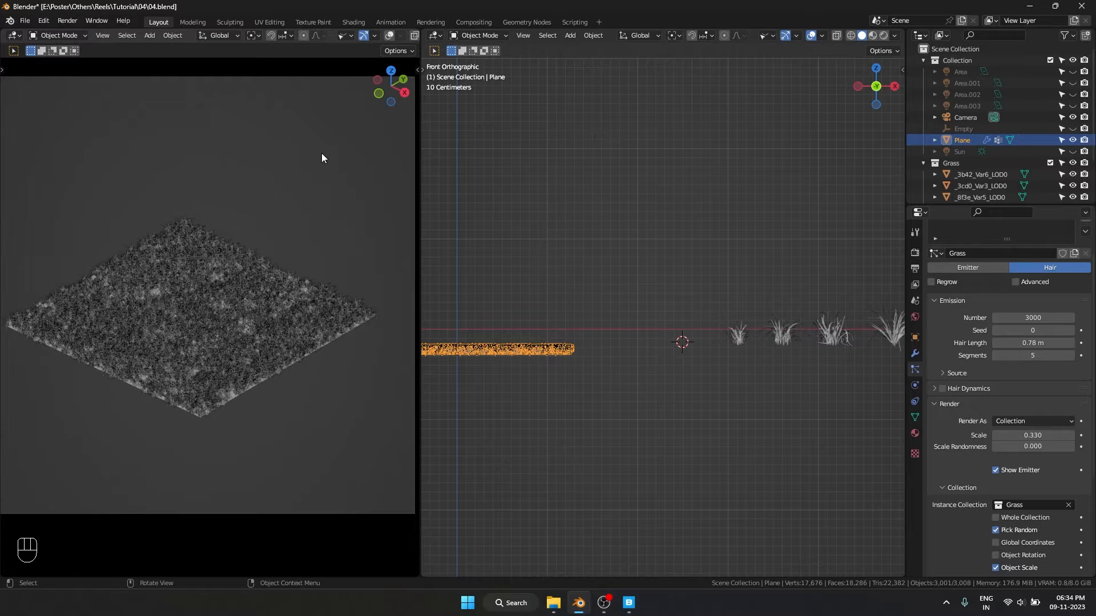
{"action": "key", "text": "F12"}
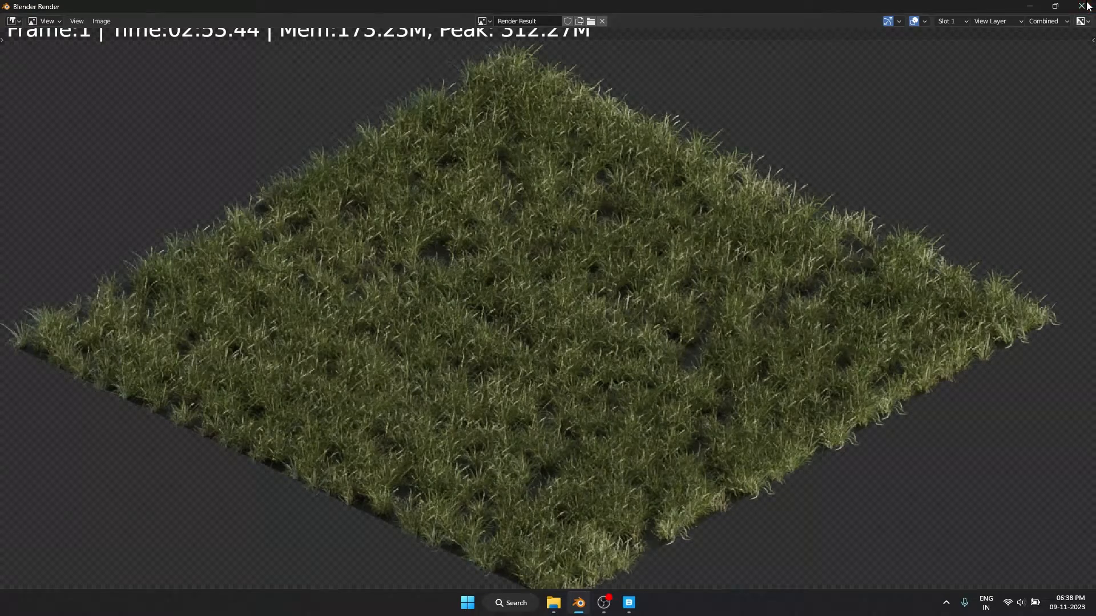
{"action": "left_click", "coordinate": [602, 20]}
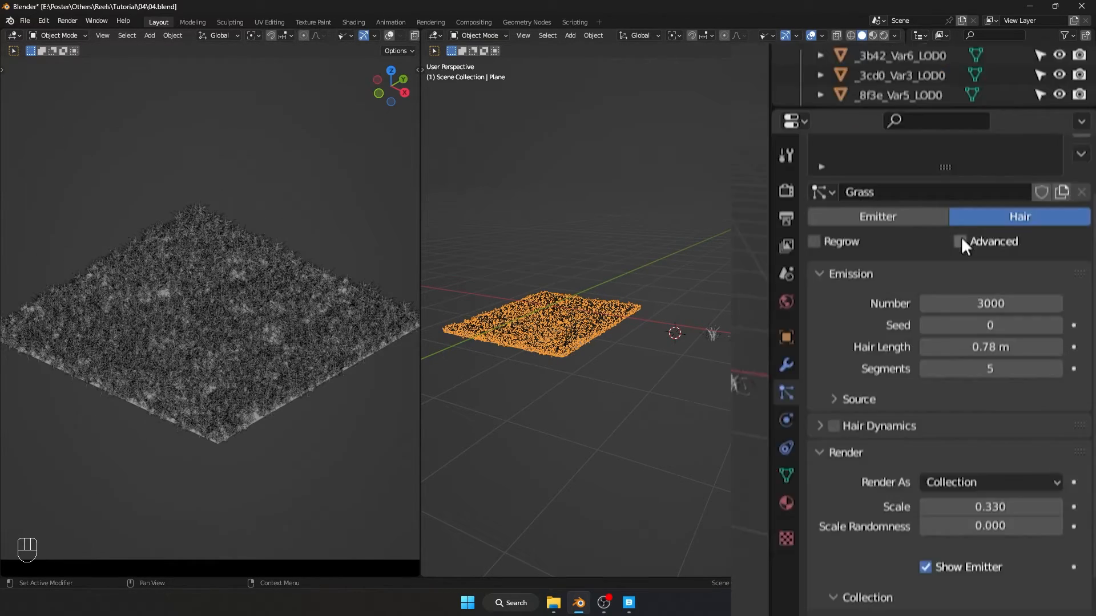
Reveal the advanced rotation settings, save the file, and render the scene
{"action": "left_click", "coordinate": [959, 242]}
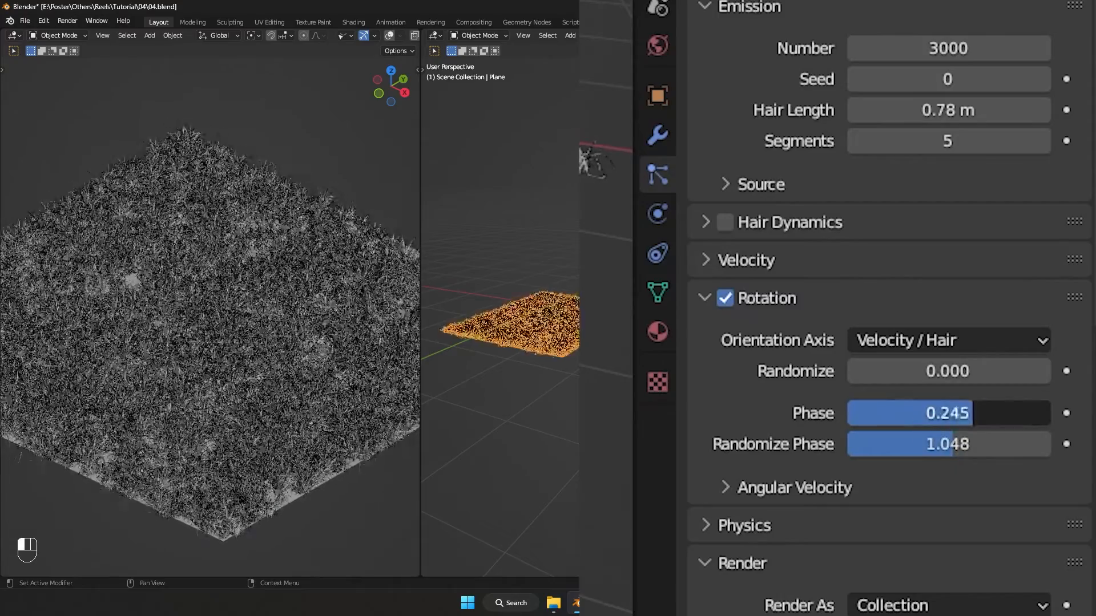
{"action": "key", "text": "ctrl+s"}
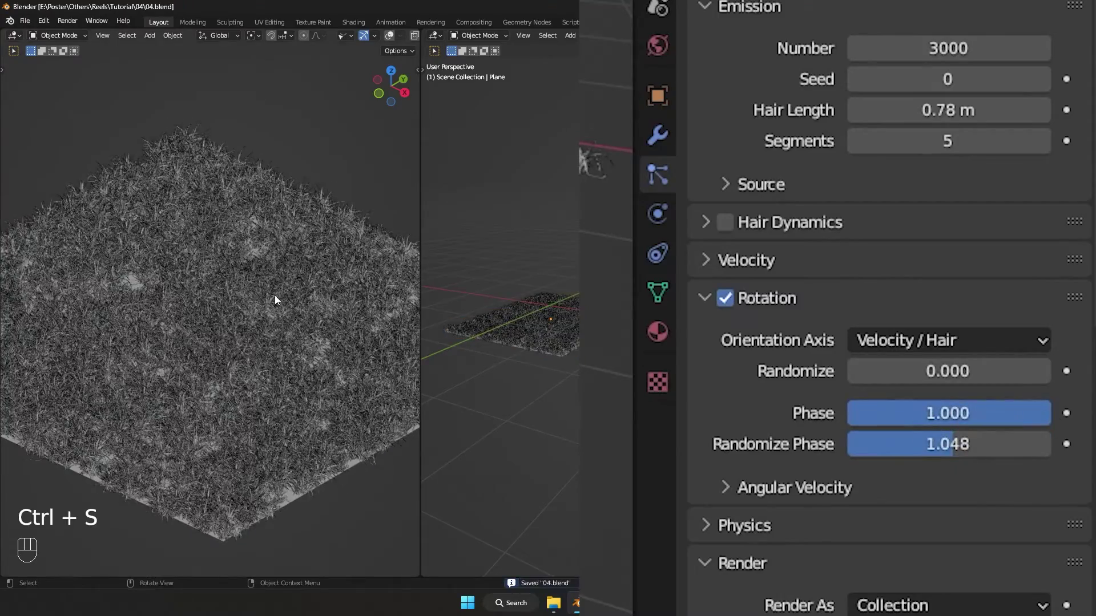
{"action": "key", "text": "F12"}
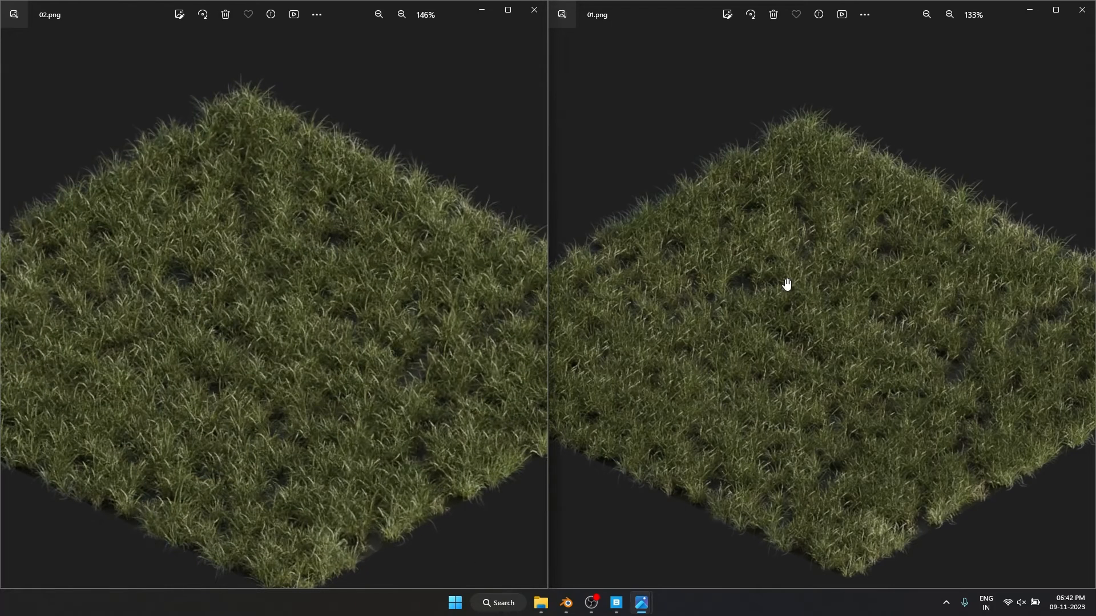
{"action": "mouse_move", "coordinate": [306, 326]}
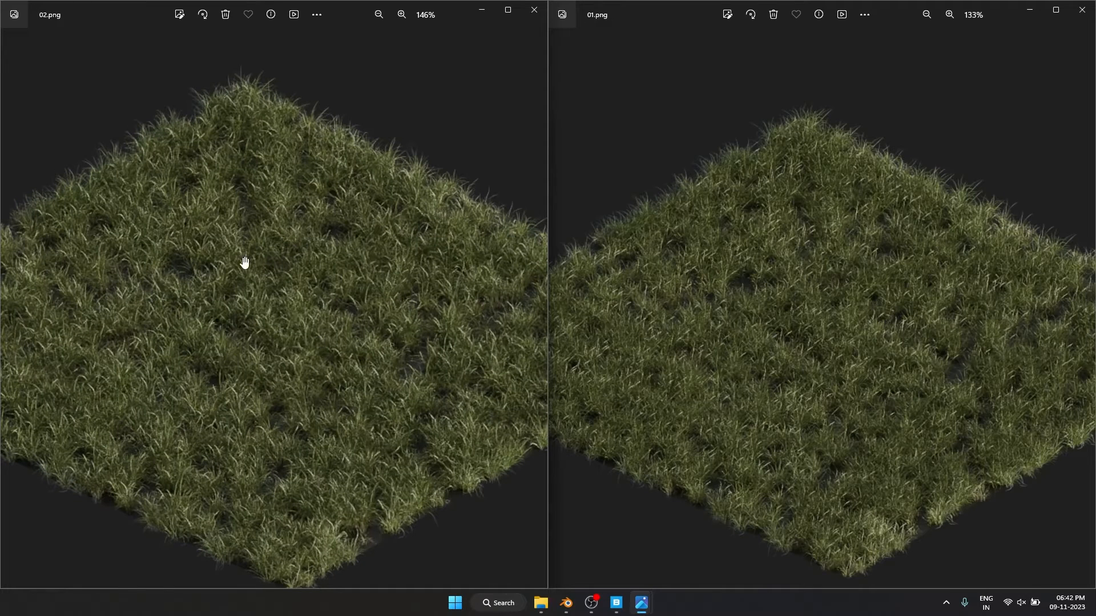
{"action": "mouse_move", "coordinate": [639, 340]}
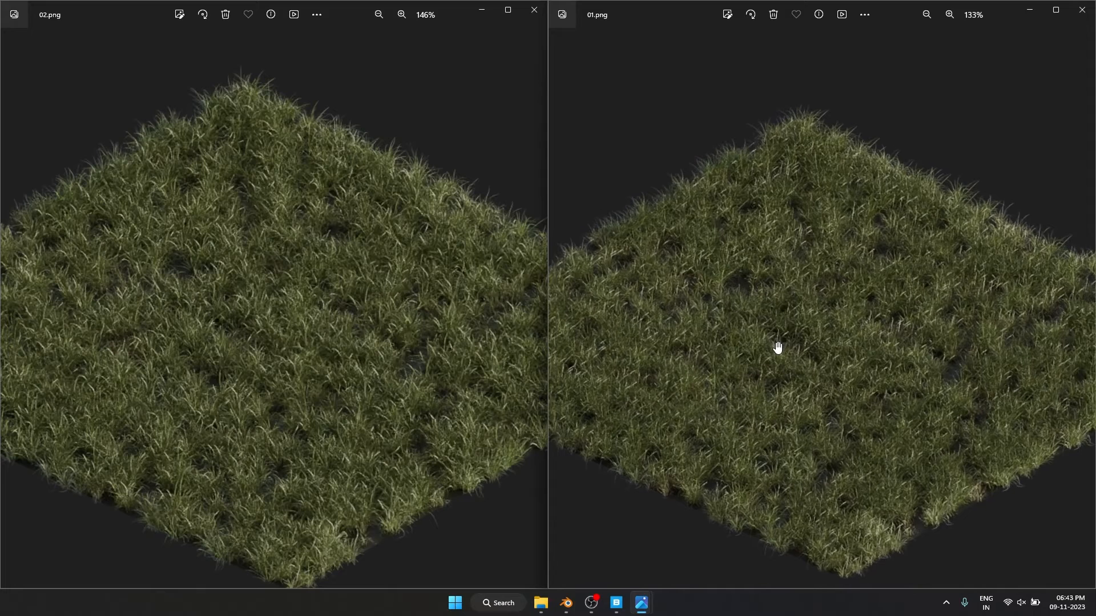
{"action": "mouse_move", "coordinate": [801, 353]}
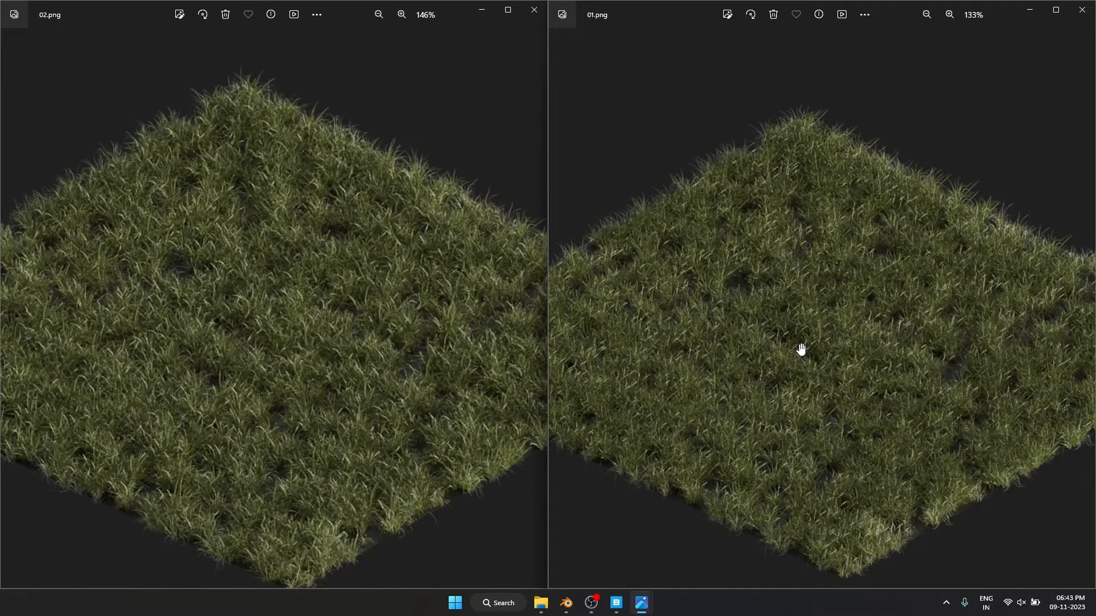
{"action": "mouse_move", "coordinate": [269, 364]}
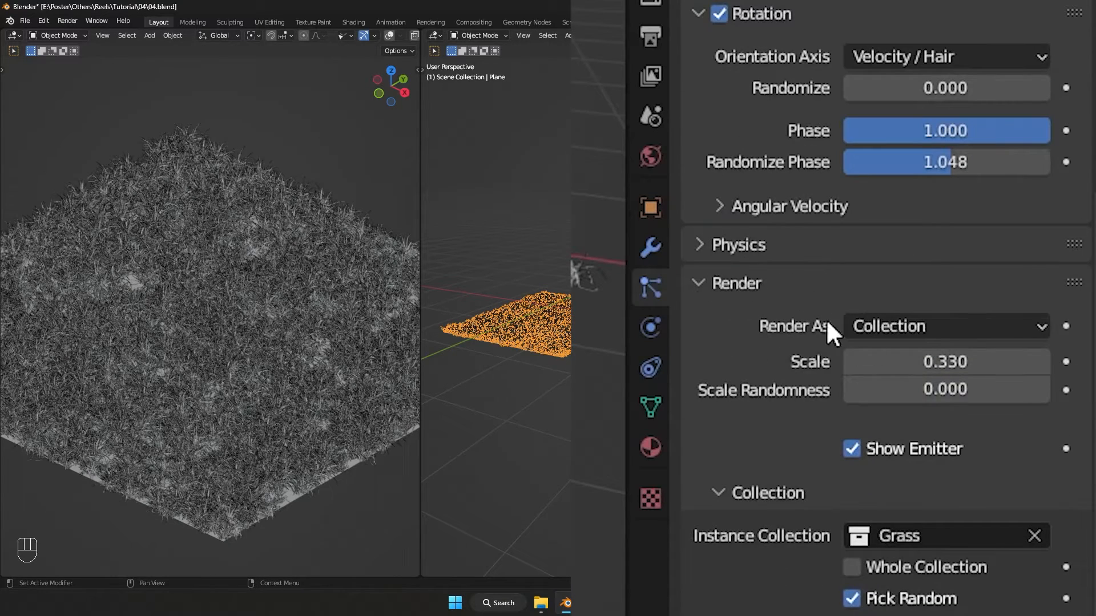
Undo the last change and give the grass clumps 0.02 size randomness
{"action": "key", "text": "Ctrl+Z"}
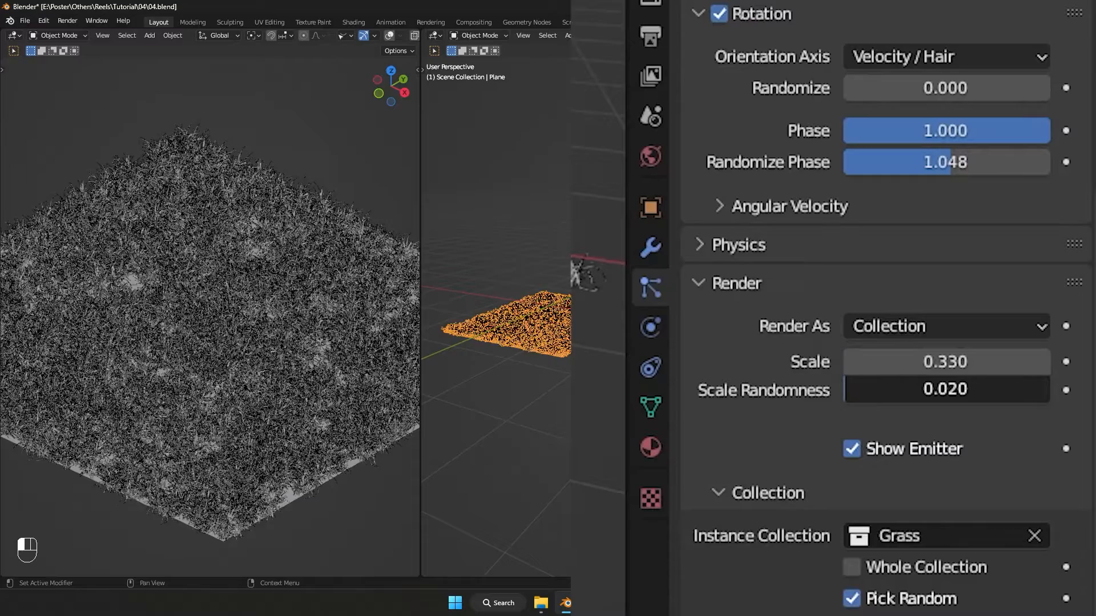
{"action": "left_click_drag", "start_coordinate": [873, 390], "coordinate": [909, 389]}
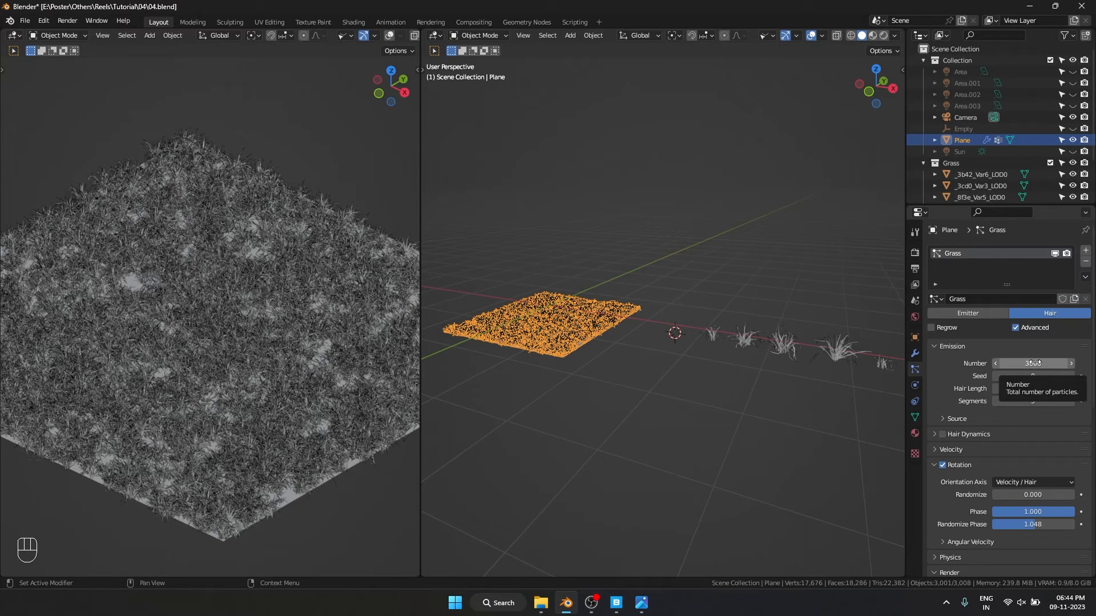
Set the grass Emission Number from 3000 to 4500 and save the file
{"action": "left_click", "coordinate": [1033, 363]}
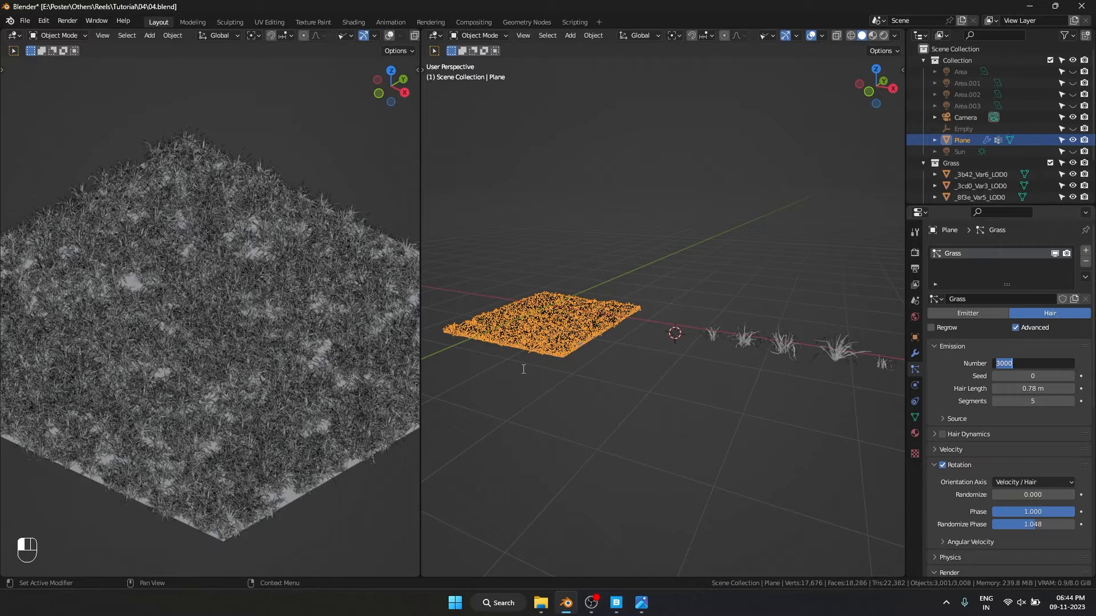
{"action": "type", "text": "4500"}
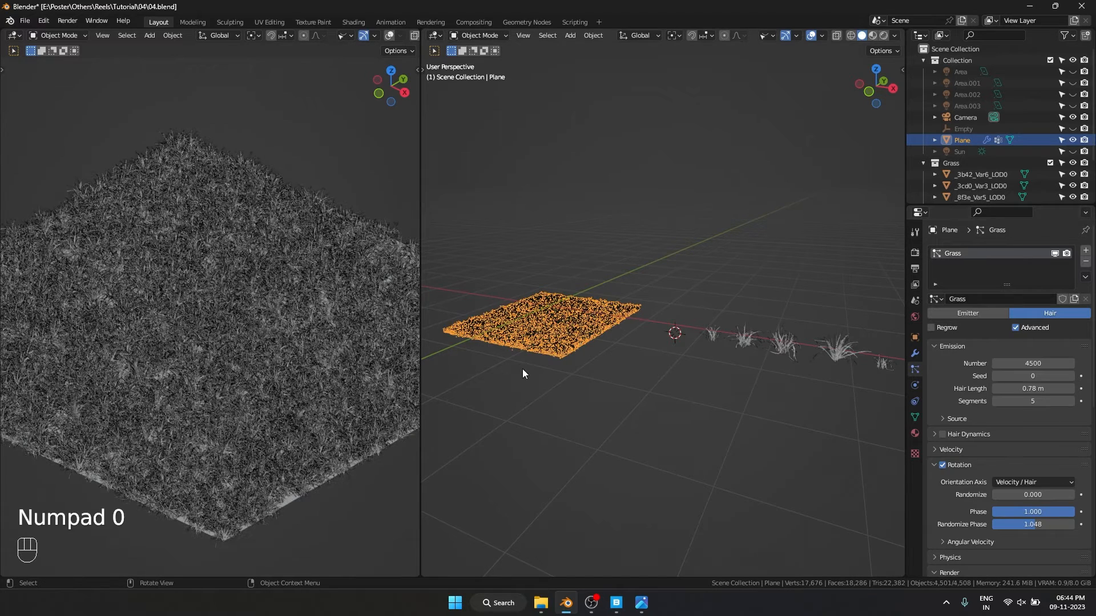
{"action": "key", "text": "Ctrl+S"}
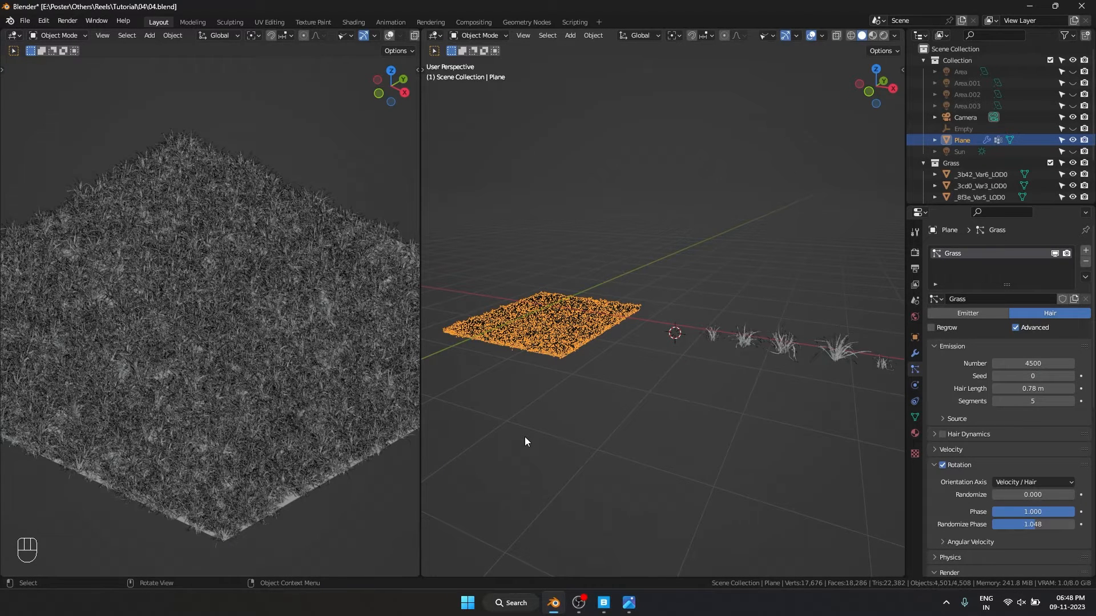
Select the field poppy model and move it into a new collection with M
{"action": "left_click", "coordinate": [603, 603]}
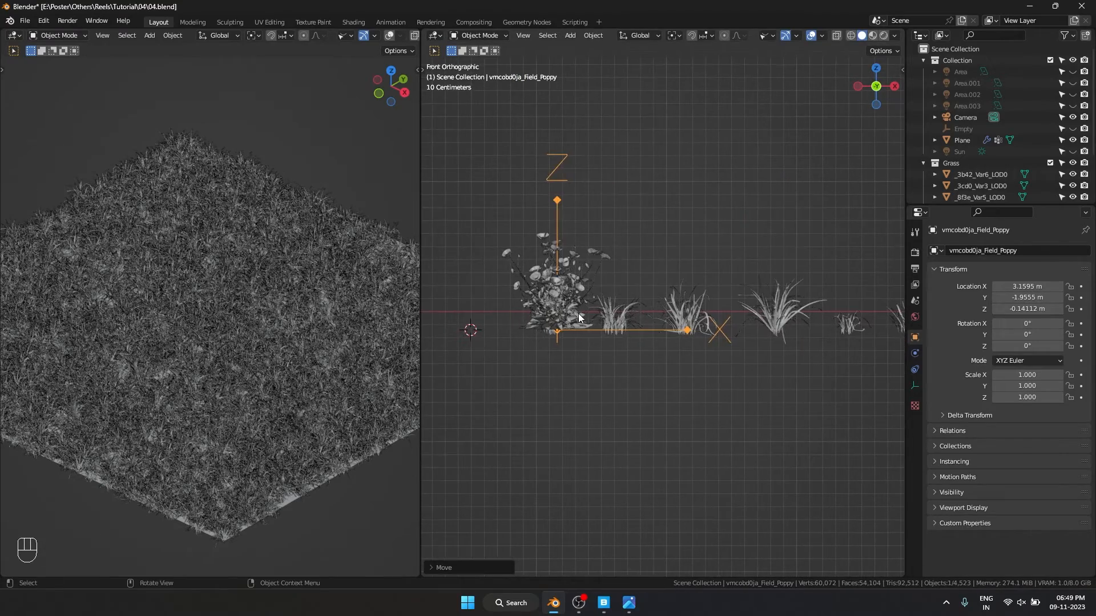
{"action": "key", "text": "m"}
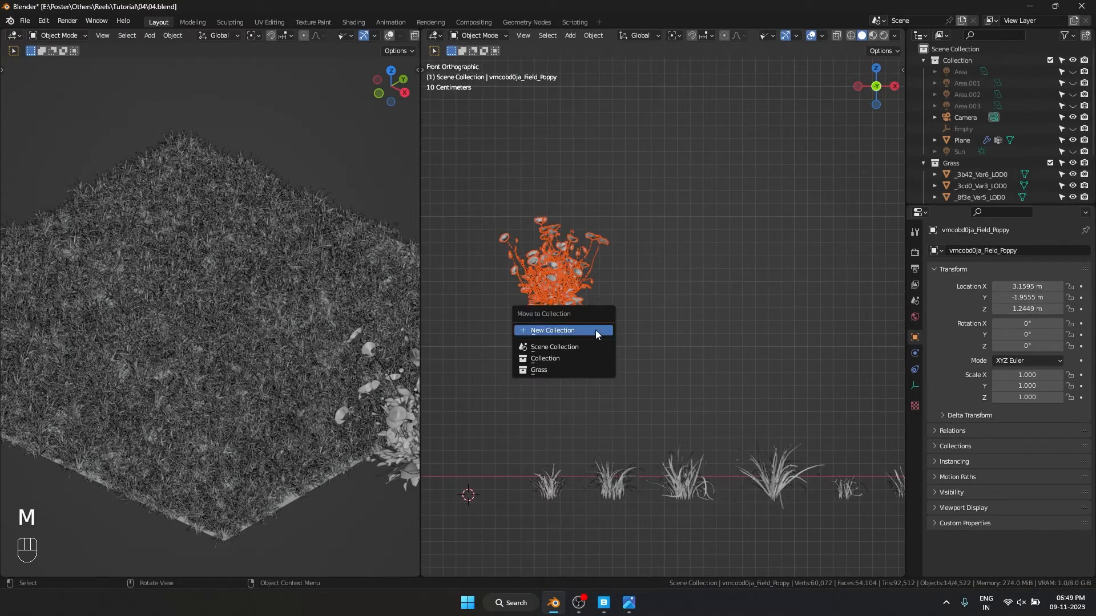
{"action": "left_click", "coordinate": [553, 330]}
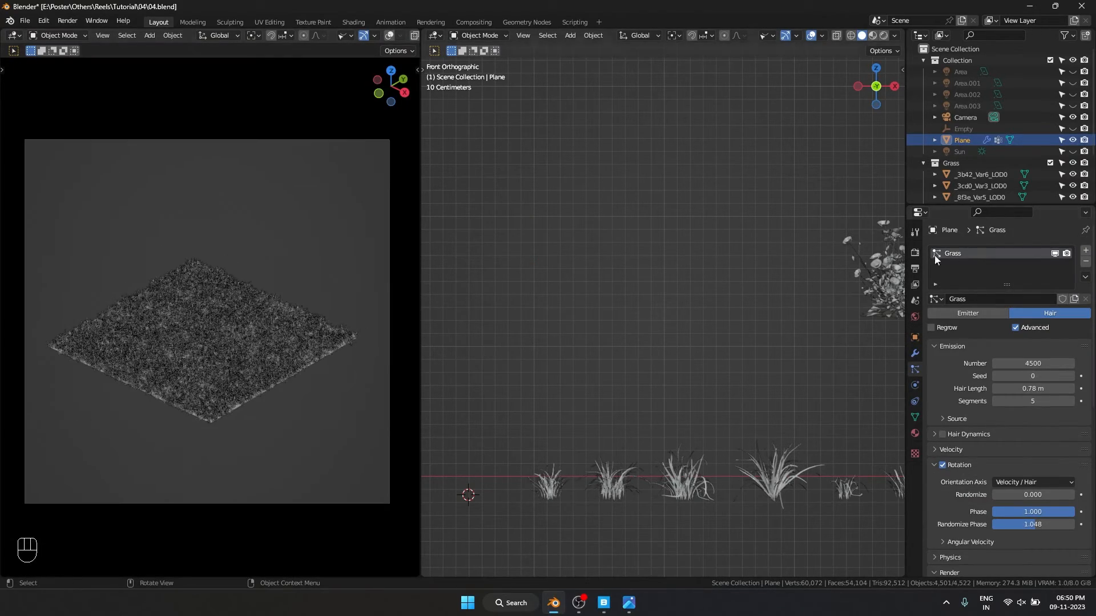
Duplicate the Grass particle system and give the copy independent new particle settings
{"action": "left_click", "coordinate": [1085, 250]}
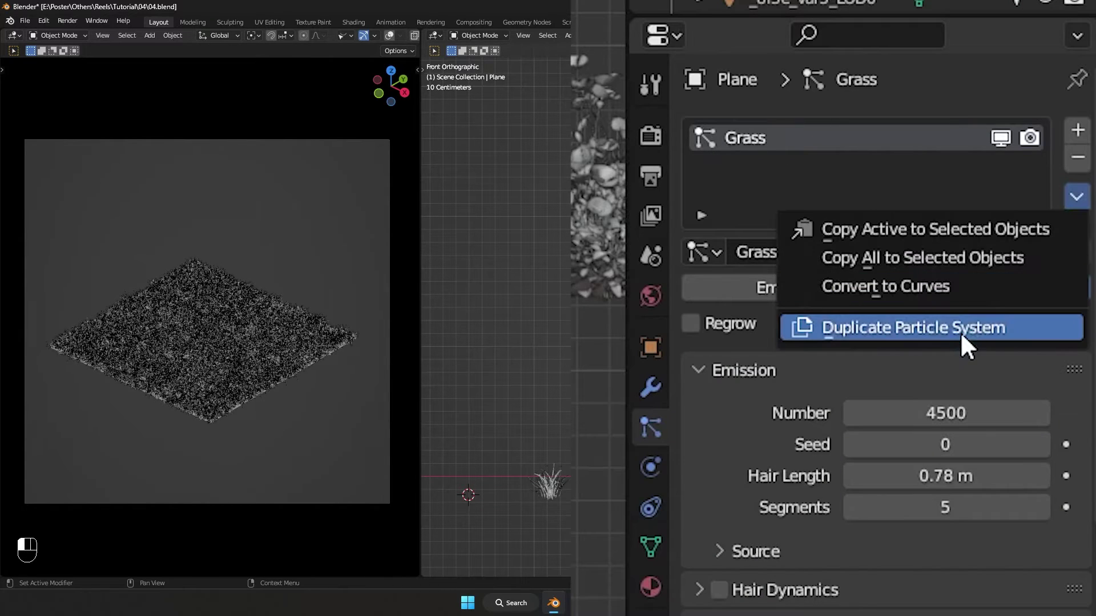
{"action": "left_click", "coordinate": [916, 328]}
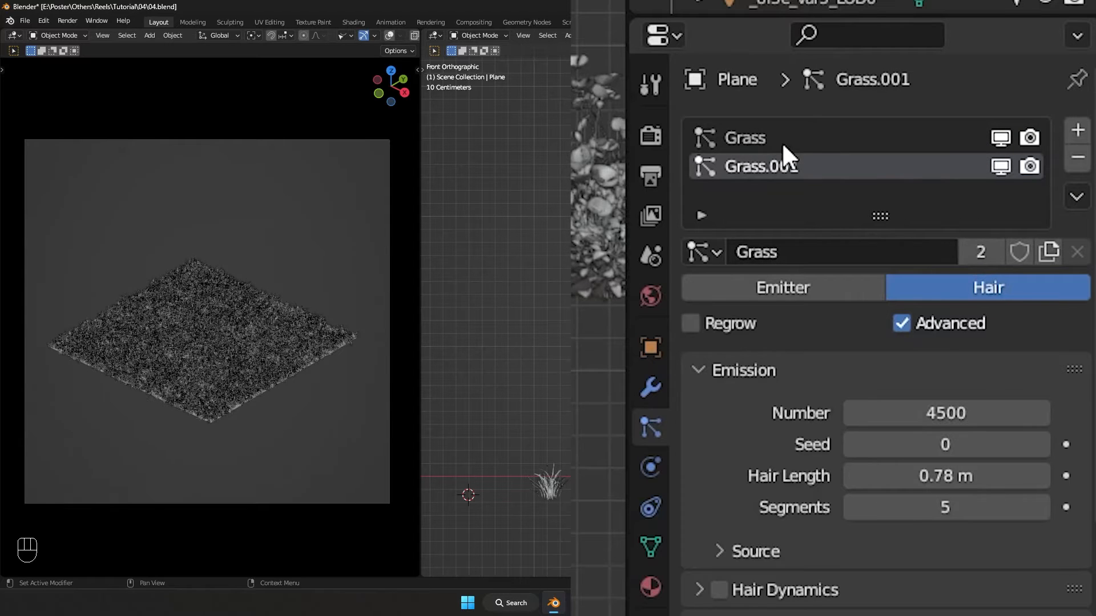
{"action": "mouse_move", "coordinate": [770, 239]}
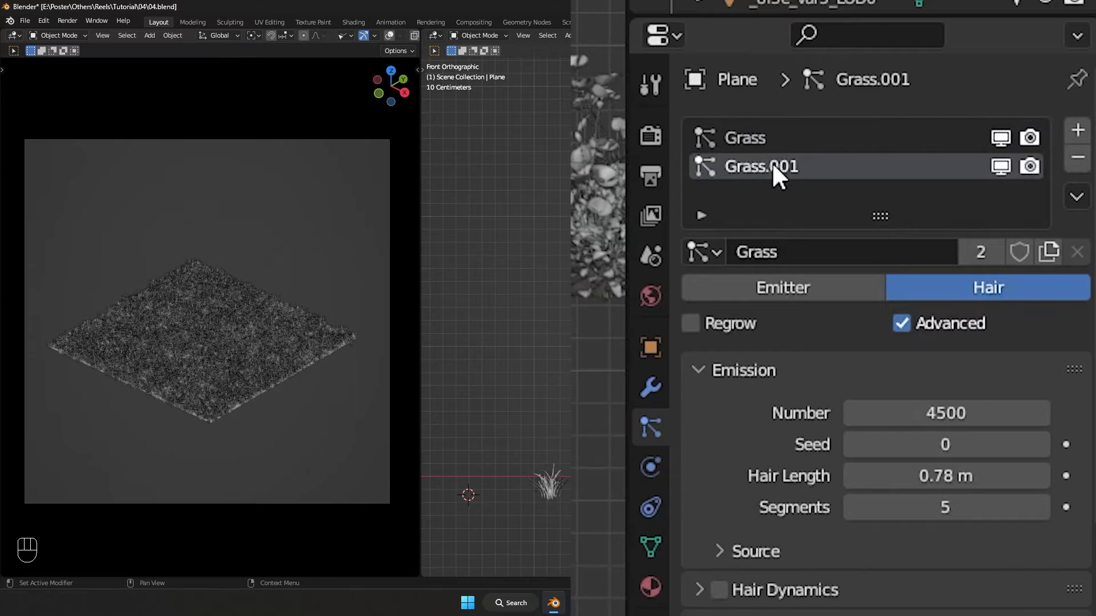
{"action": "mouse_move", "coordinate": [1049, 252]}
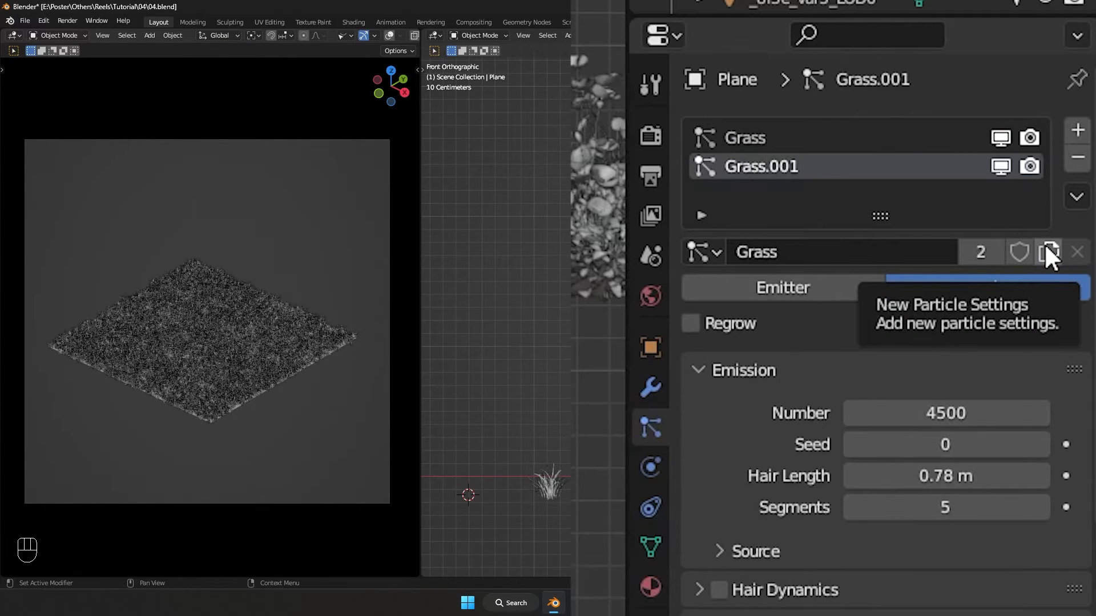
{"action": "left_click", "coordinate": [1048, 251]}
{"action": "type", "text": "Flower"}
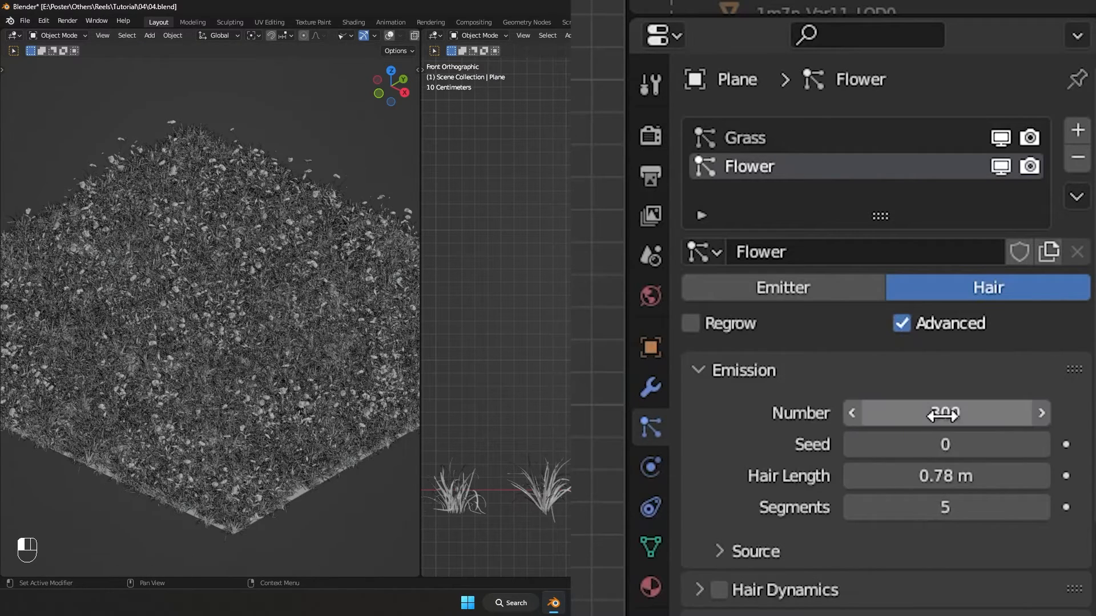
Enter 300 as the Flower system's particle count, comparing it against the Grass system
{"action": "double_click", "coordinate": [946, 413]}
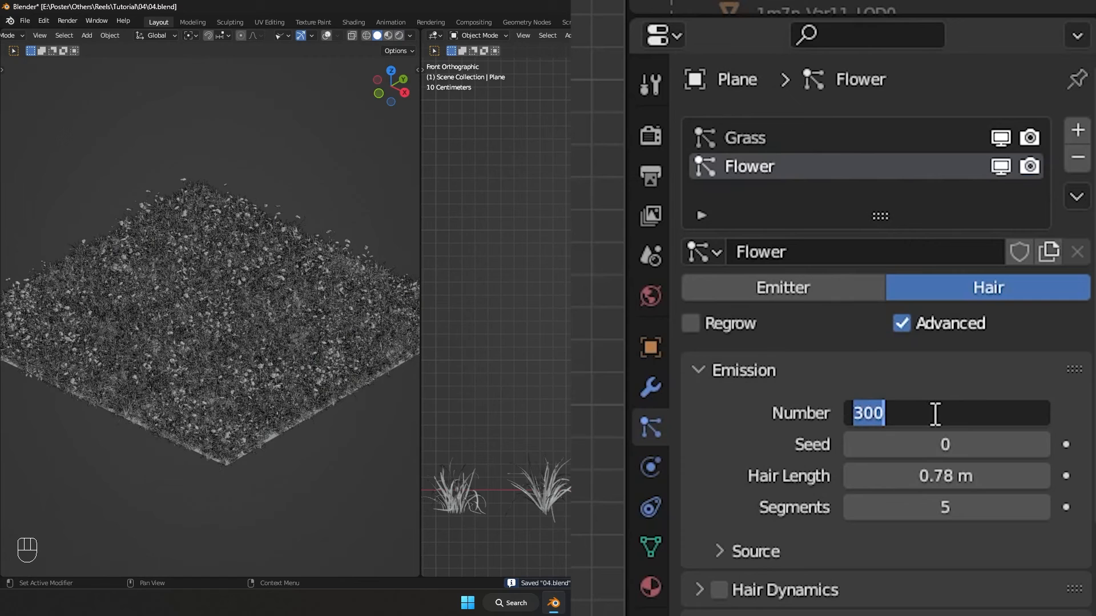
{"action": "key", "text": "Return"}
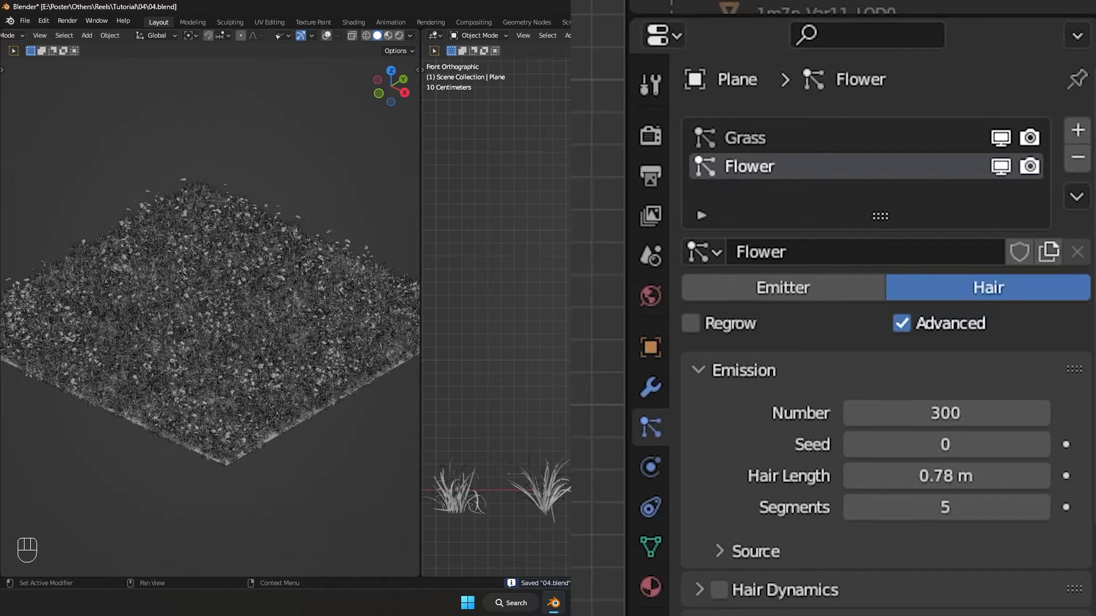
{"action": "left_click", "coordinate": [744, 137]}
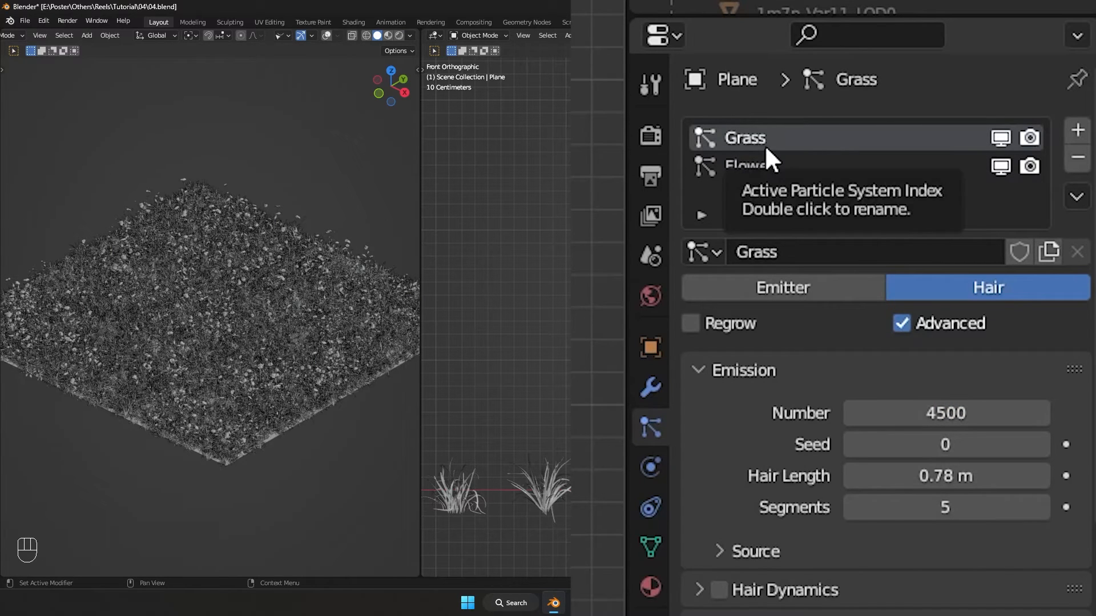
{"action": "left_click", "coordinate": [749, 165]}
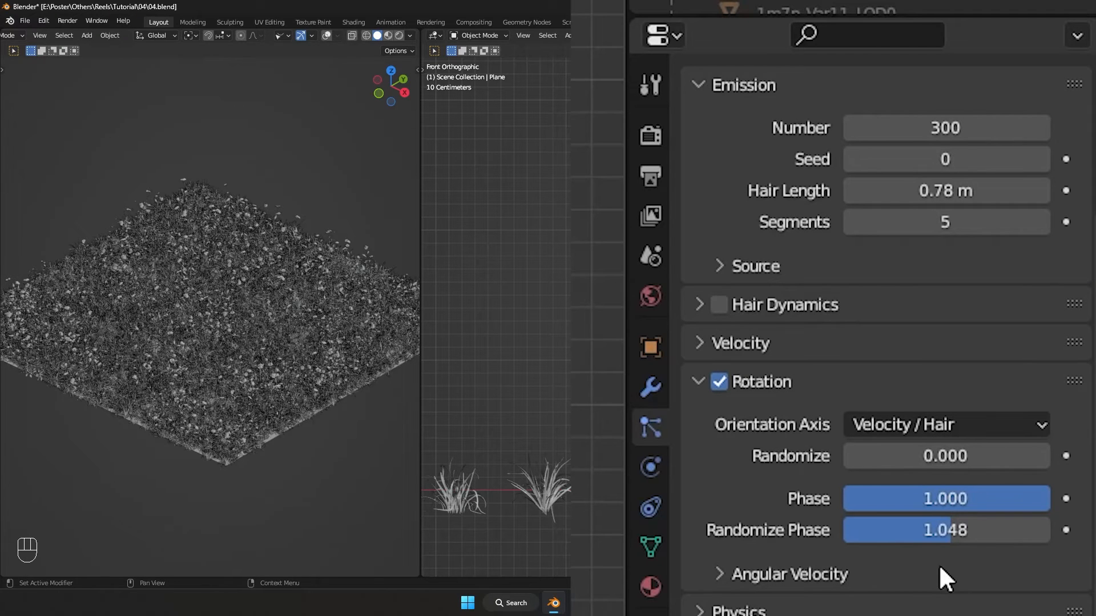
{"action": "scroll", "scroll_direction": "down", "scroll_amount": 3}
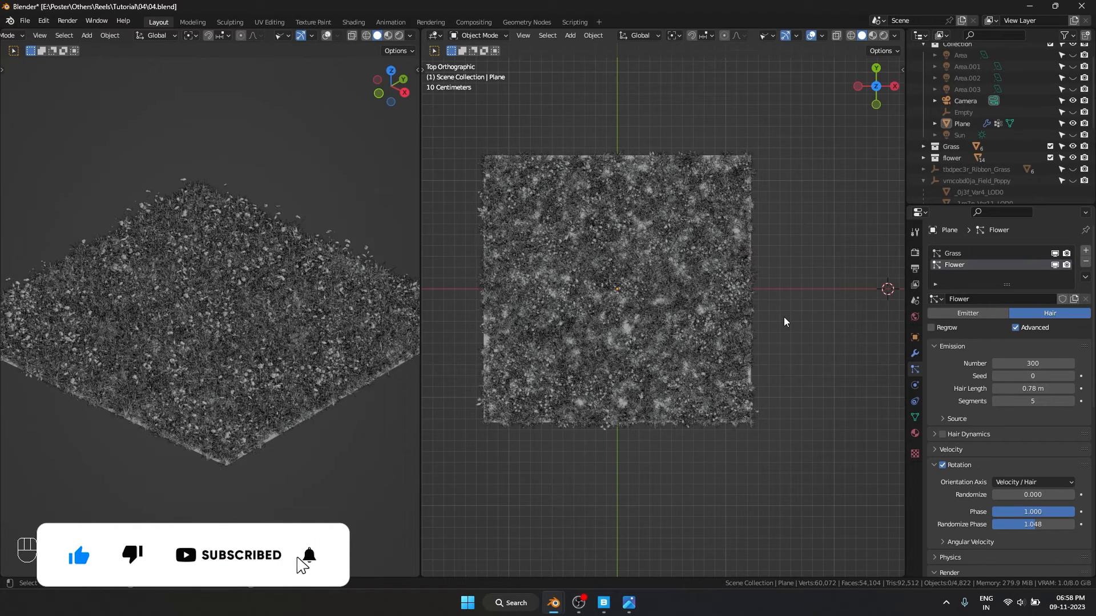
Switch the plane's mode and add a new Scatter vertex group to it
{"action": "left_click", "coordinate": [309, 555]}
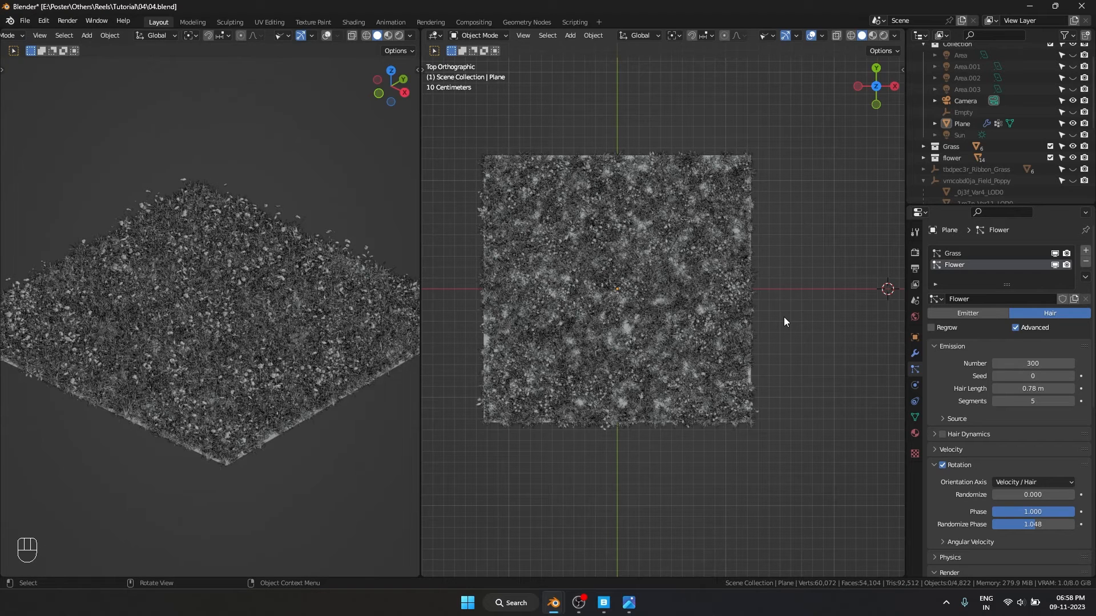
{"action": "mouse_move", "coordinate": [741, 285]}
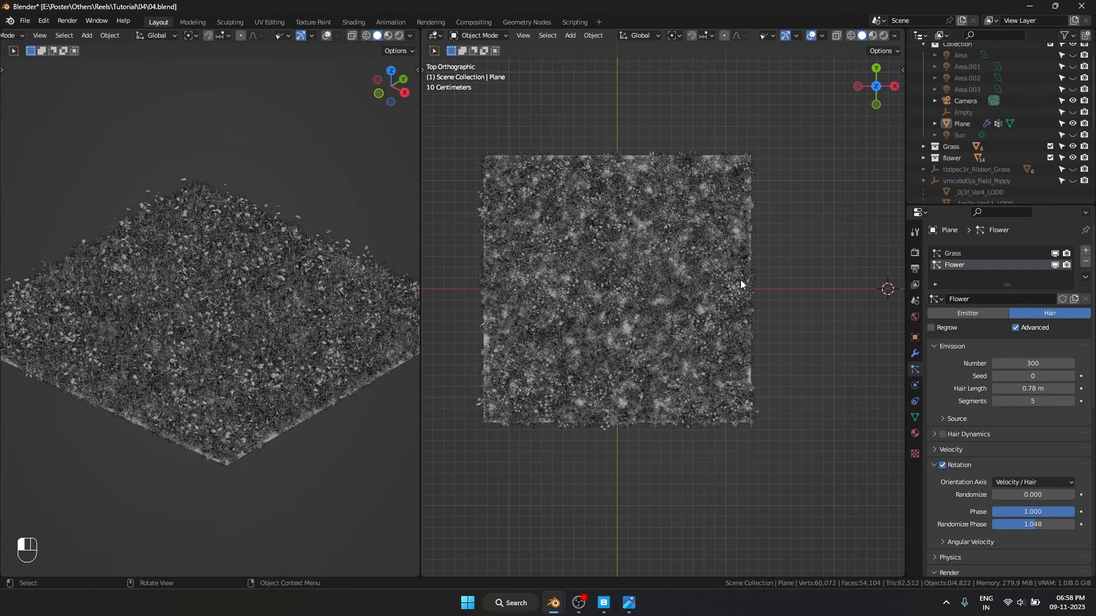
{"action": "key", "text": "Tab"}
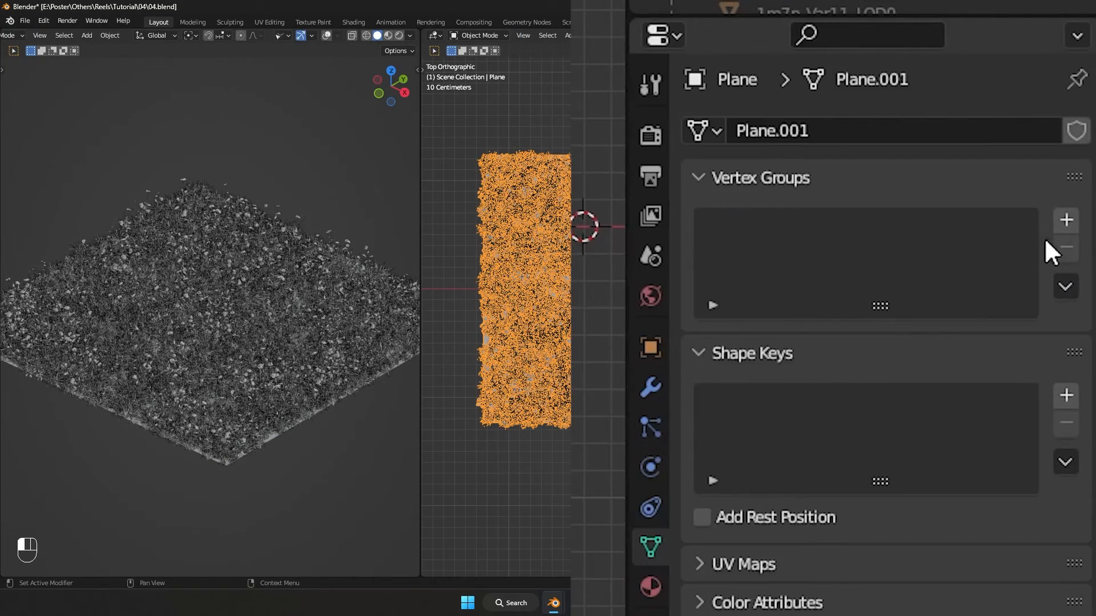
{"action": "left_click", "coordinate": [1065, 220]}
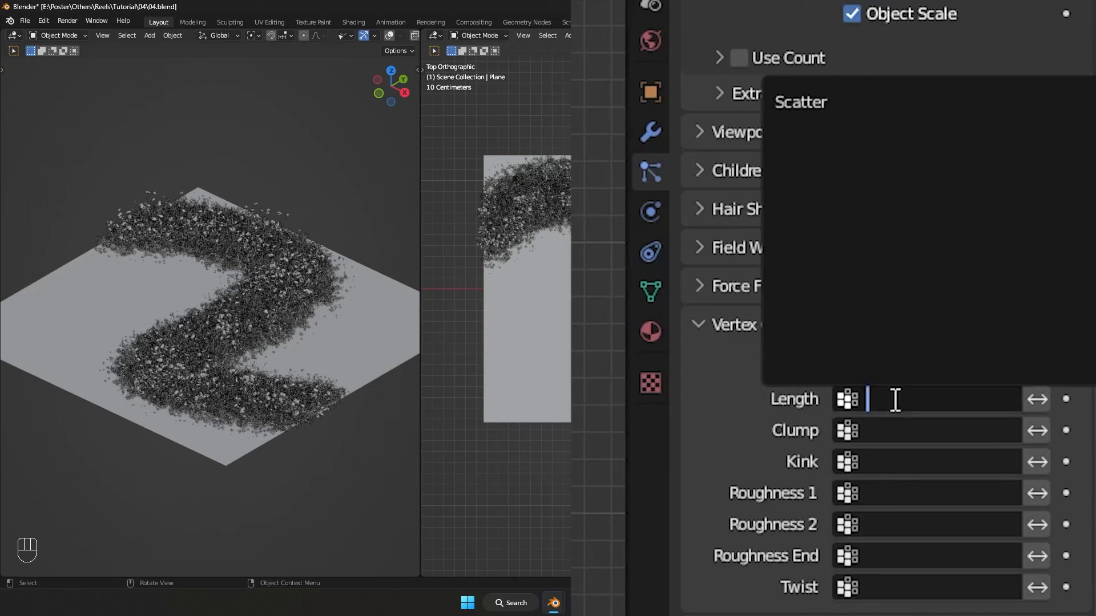
Apply the Scatter group to hair length, then undo the last changes
{"action": "left_click", "coordinate": [479, 35]}
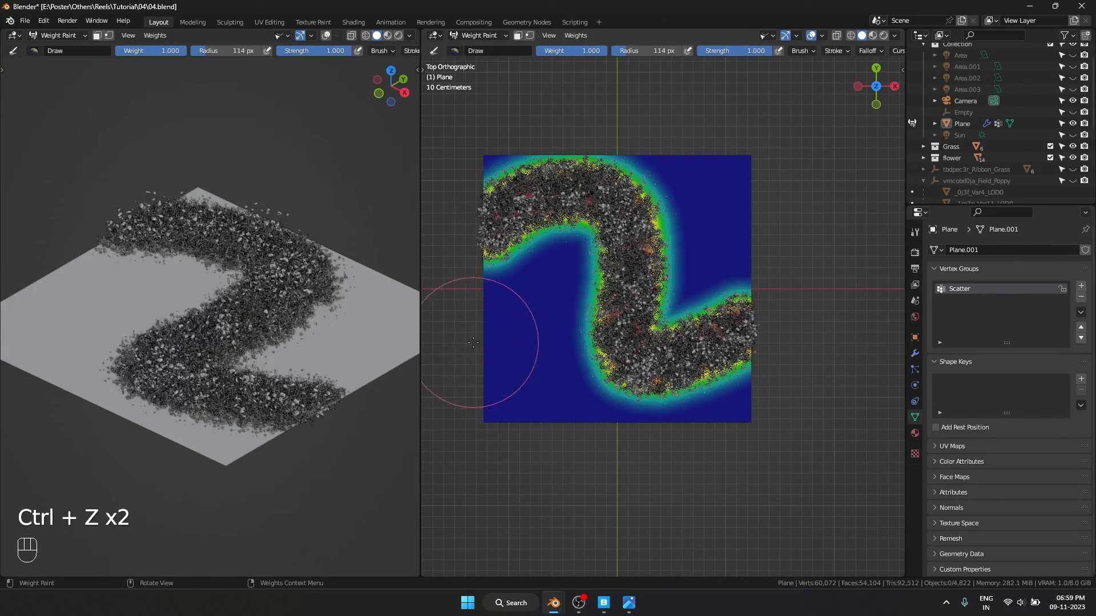
{"action": "key", "text": "ctrl+z"}
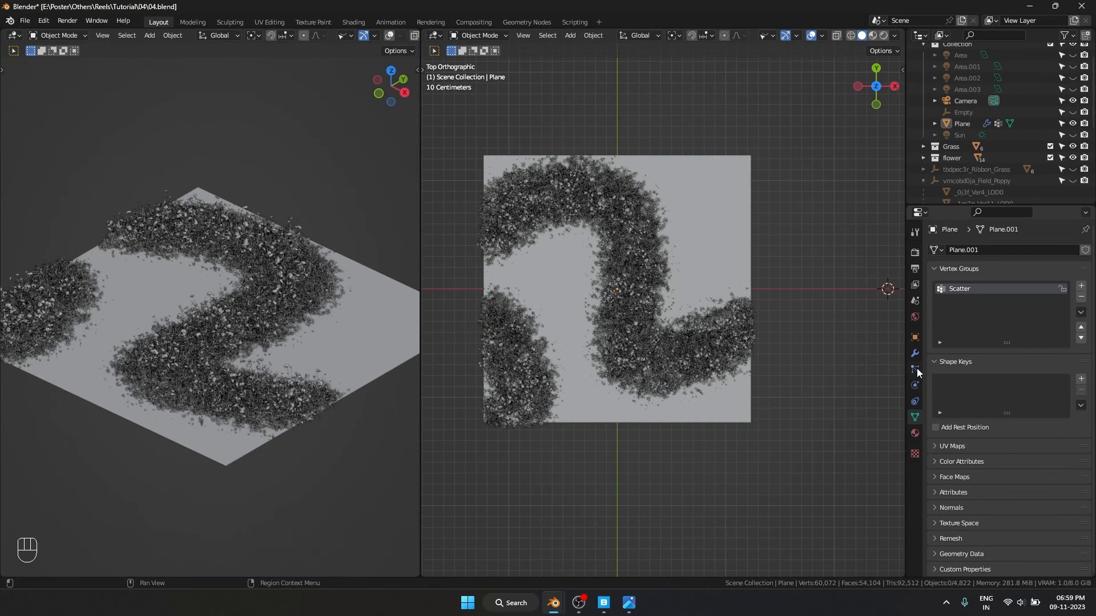
Invert the Scatter vertex group used as the particle Density mask
{"action": "left_click", "coordinate": [915, 369]}
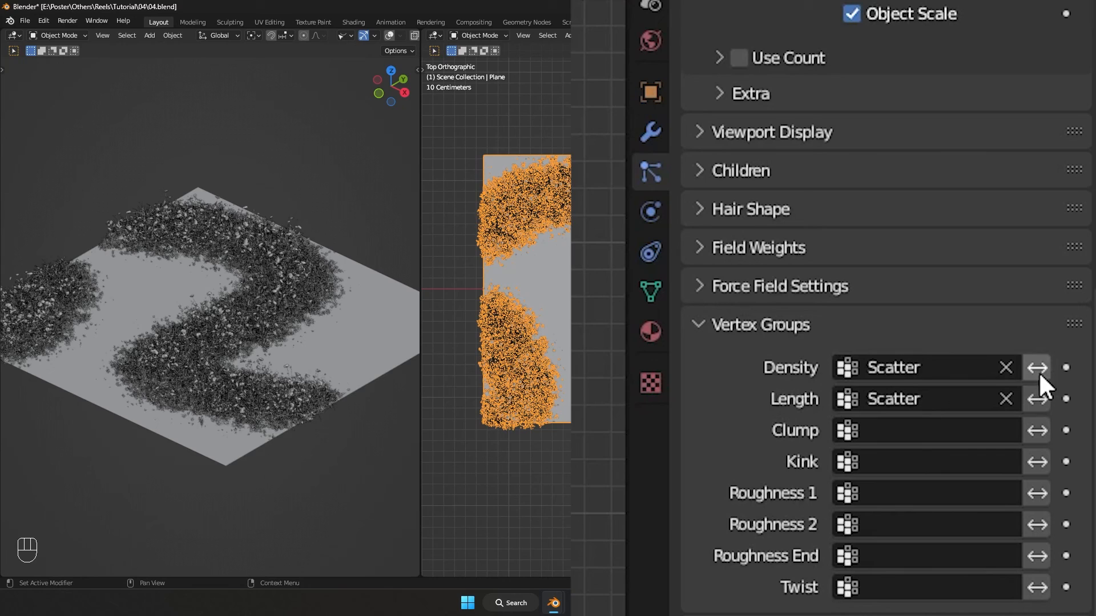
{"action": "left_click", "coordinate": [1035, 368]}
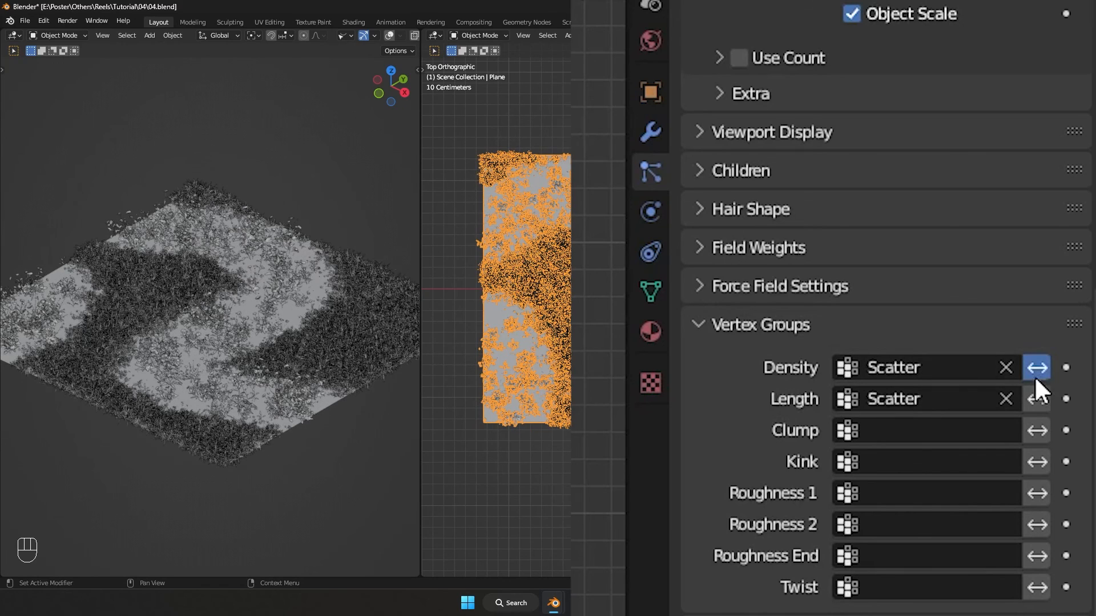